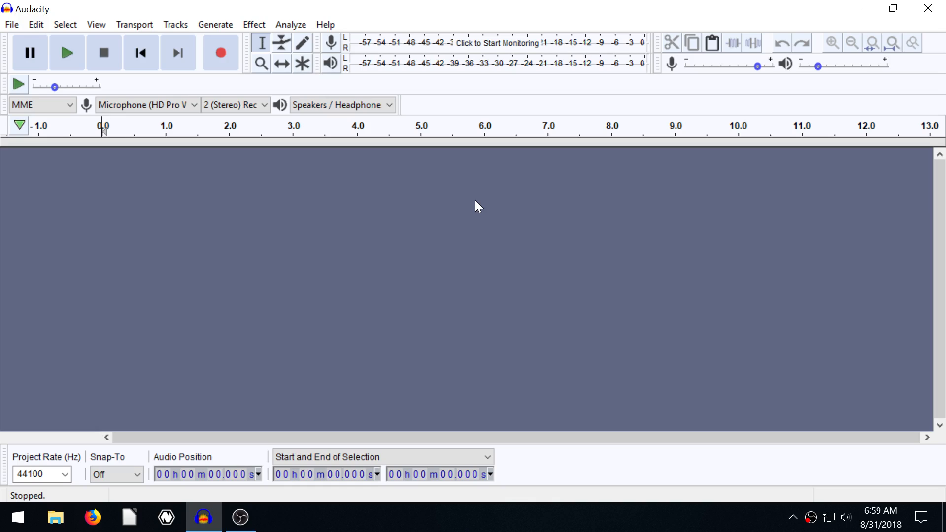
mouse_move(175, 242)
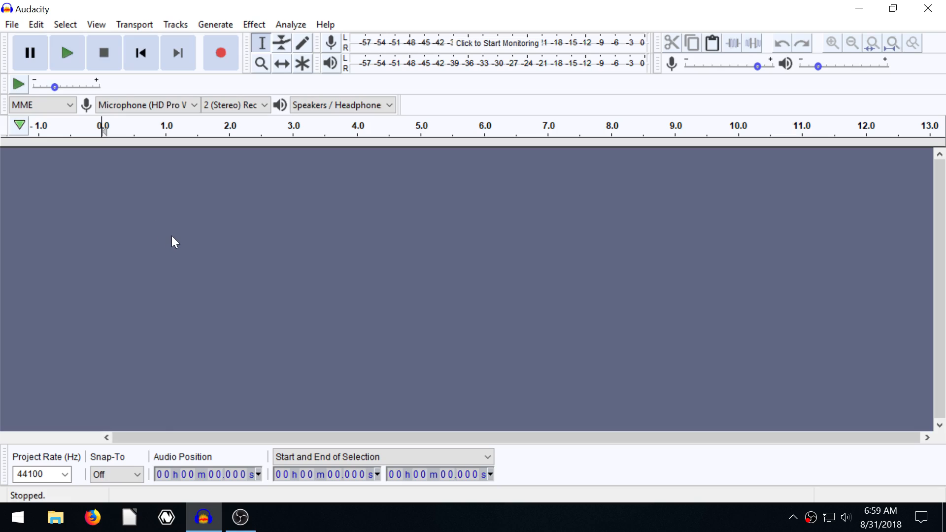
mouse_move(220, 216)
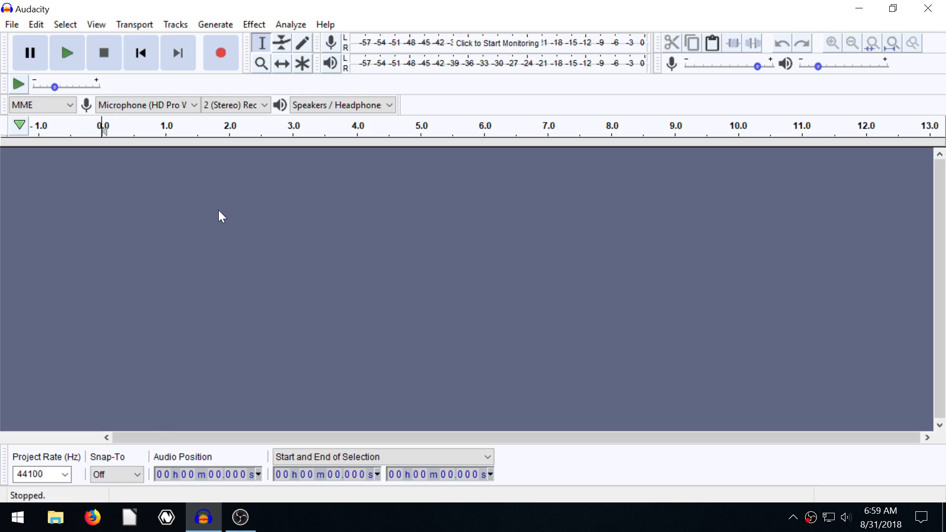
mouse_move(326, 214)
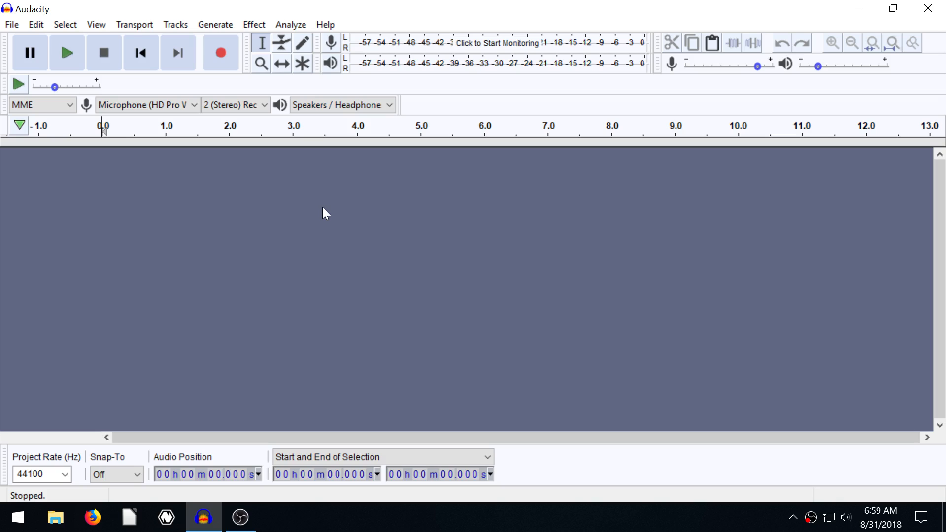
mouse_move(63, 427)
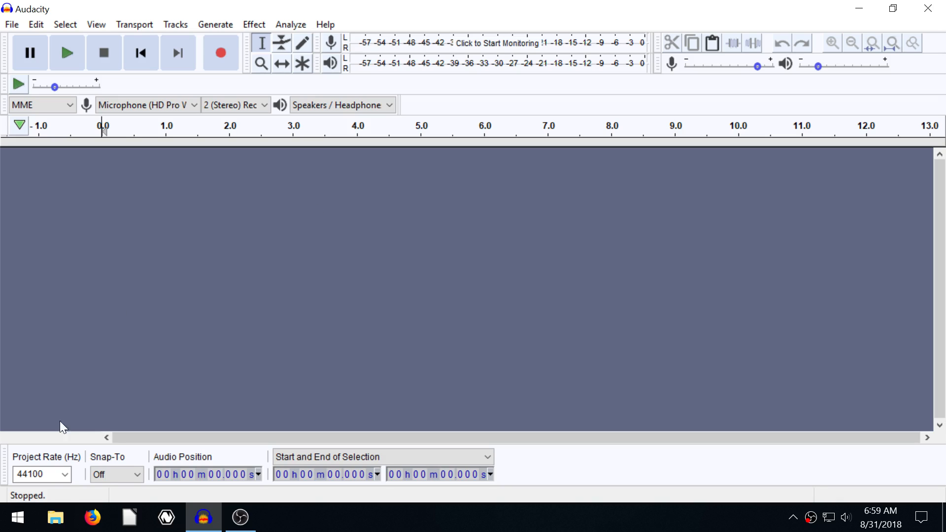
- Load 'more Jazz guitar' from the Music folder as a track and close File Explorer
click(55, 517)
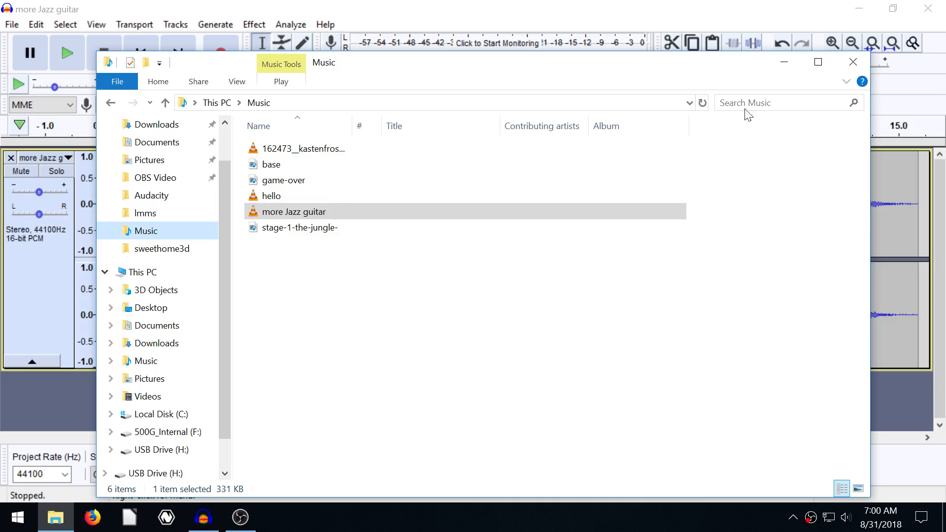
click(852, 61)
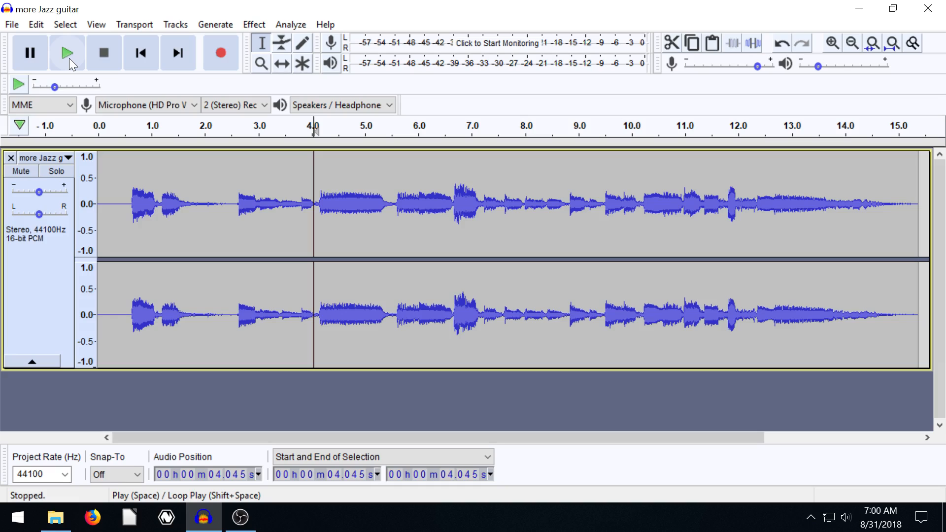
click(67, 52)
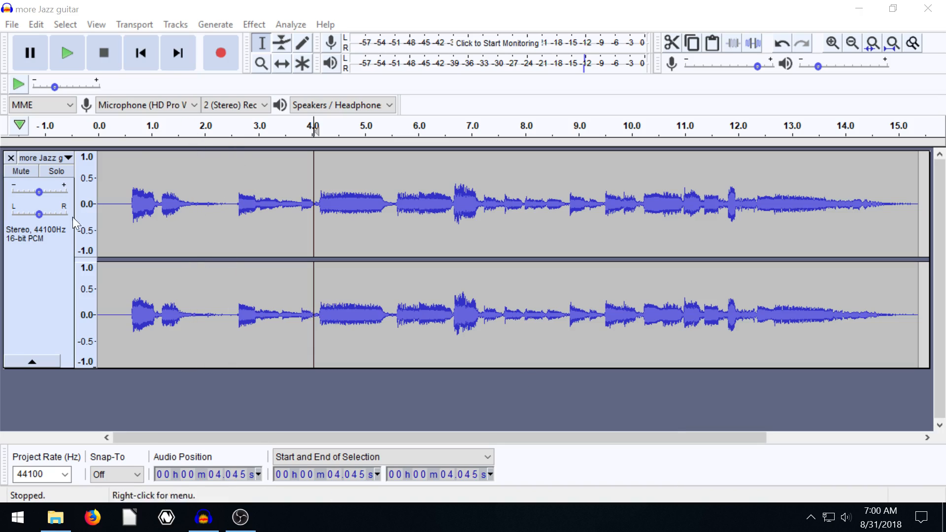
drag(38, 192, 43, 192)
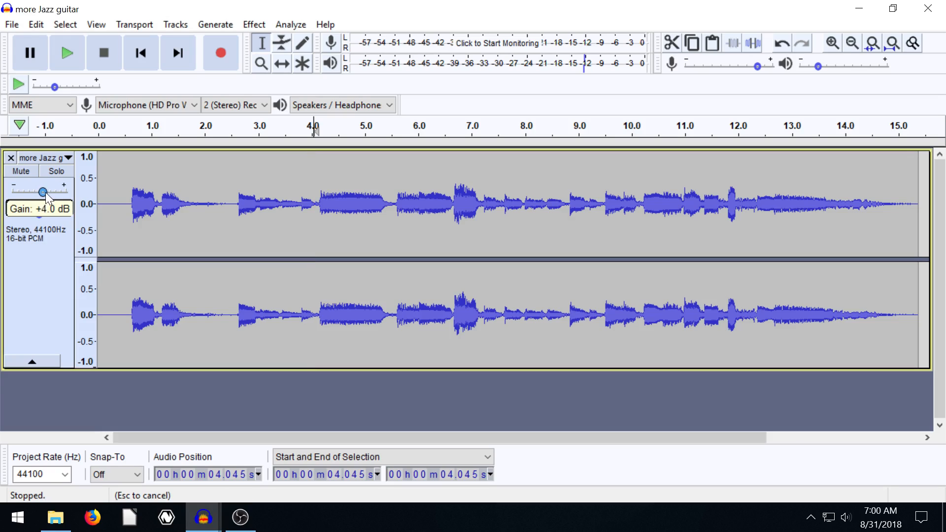
drag(42, 192, 54, 192)
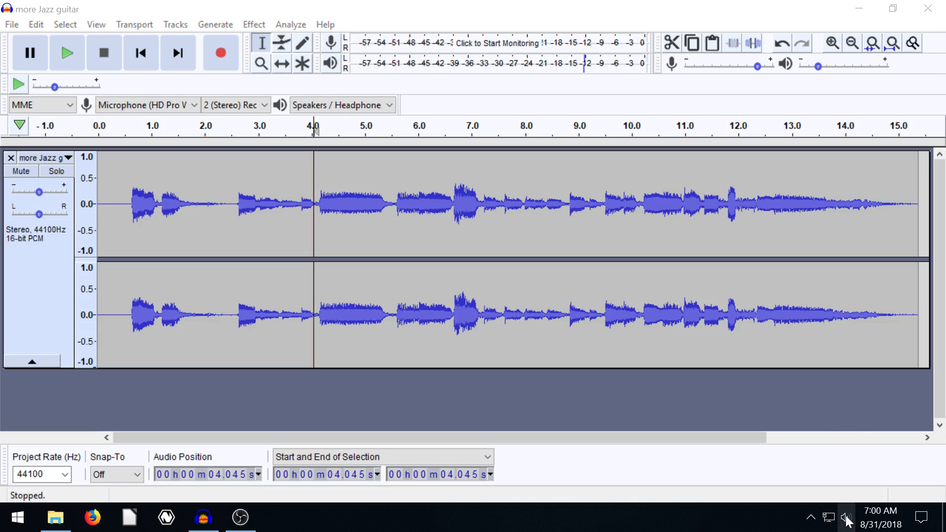
- Raise the Windows speaker volume to 76 using the taskbar volume slider
click(846, 517)
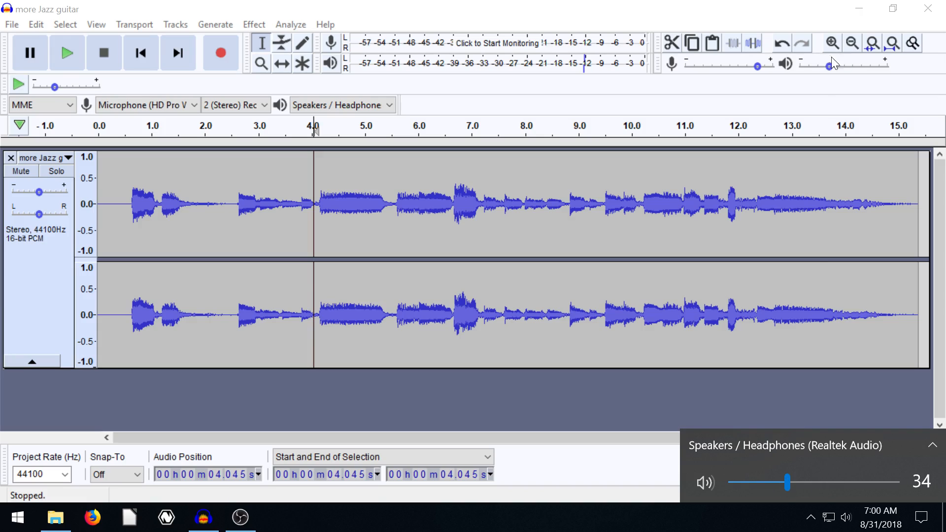
drag(787, 482, 818, 482)
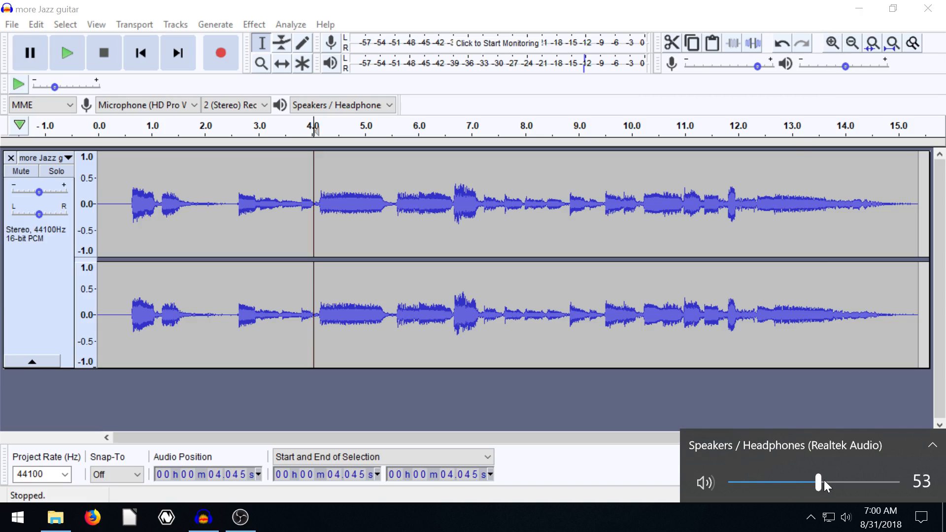
drag(818, 481, 855, 482)
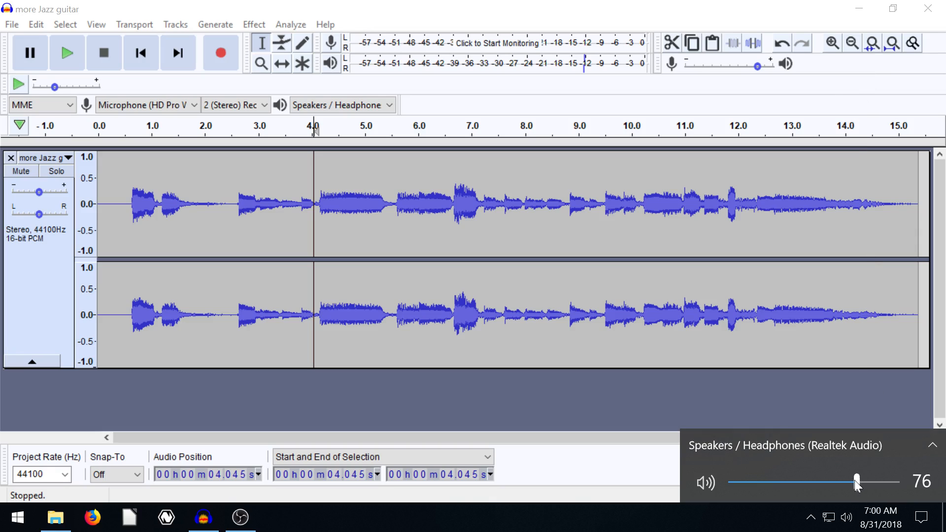
drag(856, 482, 769, 481)
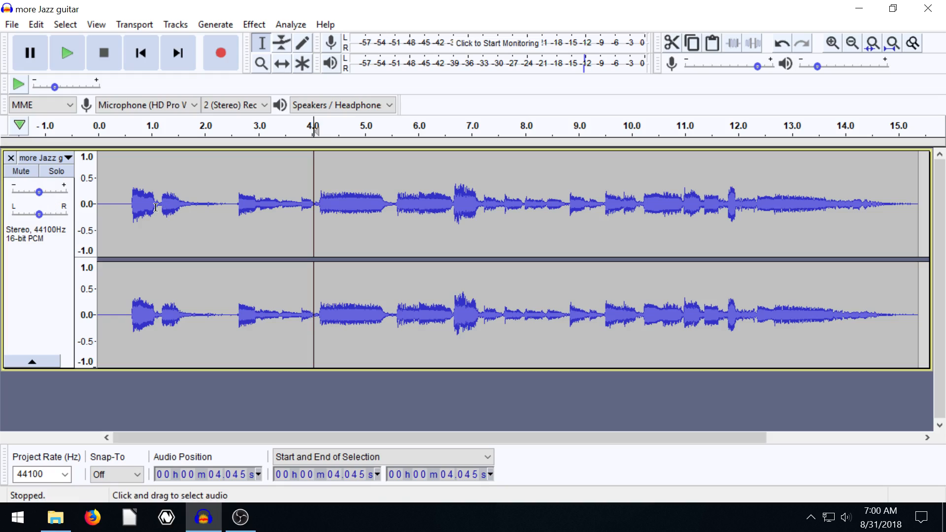
mouse_move(339, 194)
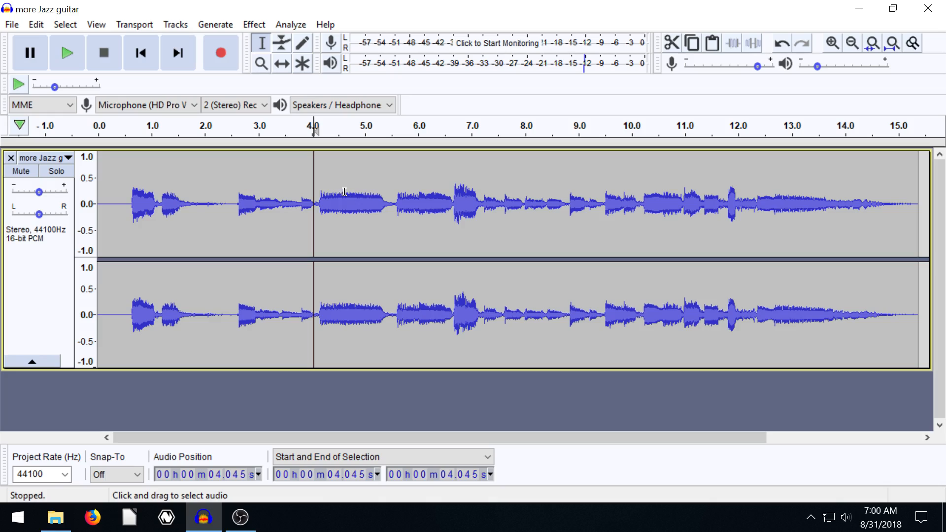
mouse_move(453, 194)
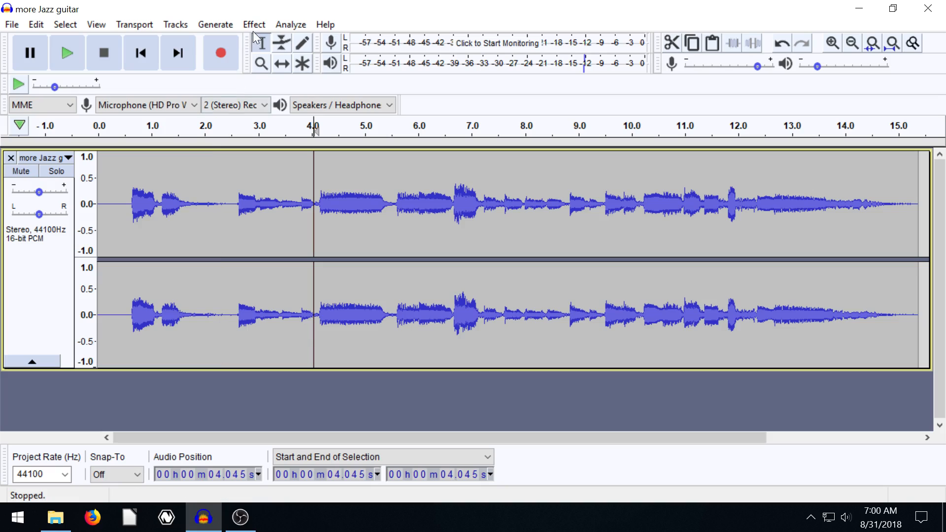
click(253, 24)
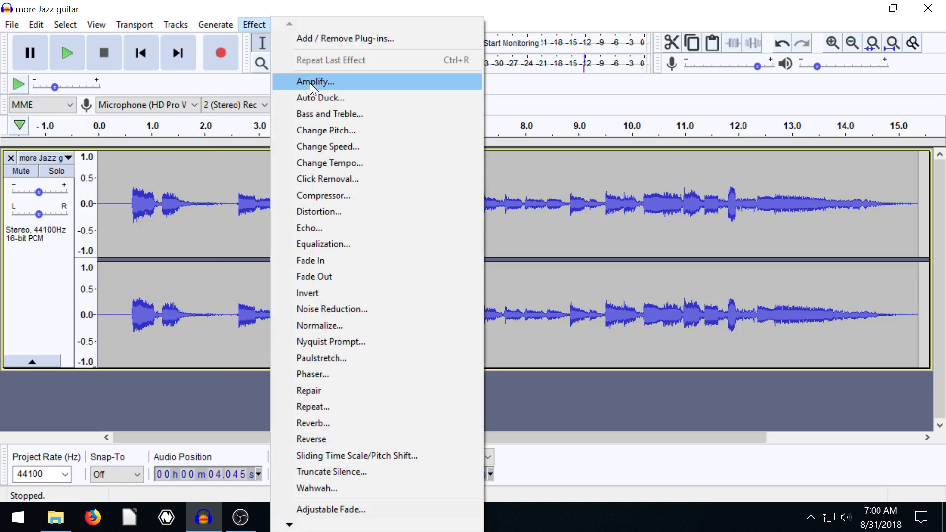
click(314, 81)
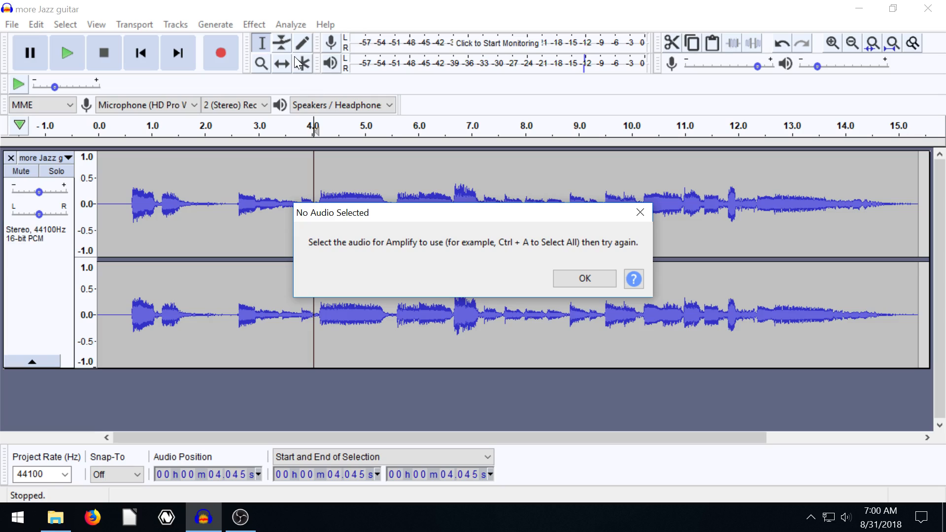
mouse_move(324, 255)
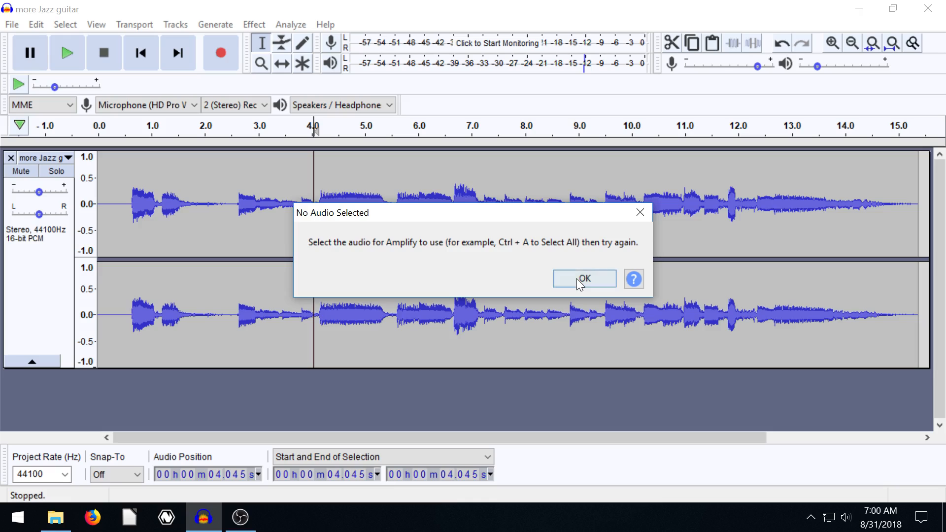
click(582, 278)
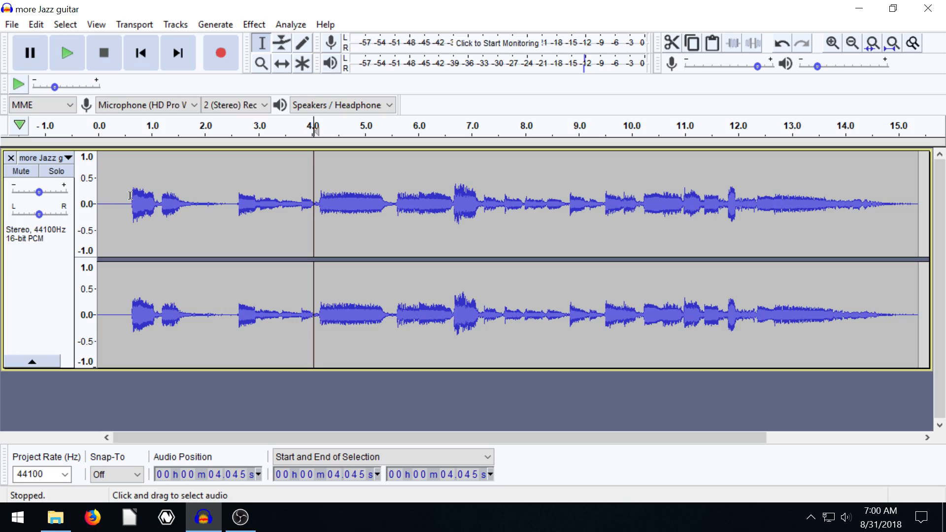
mouse_move(866, 216)
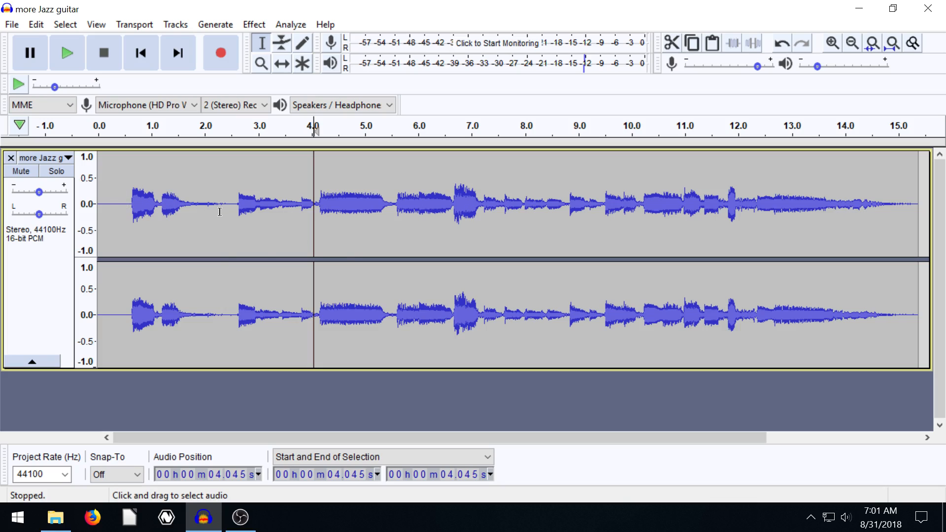
- Select the entire guitar track from 0 to about 15.4 seconds
drag(105, 215, 219, 216)
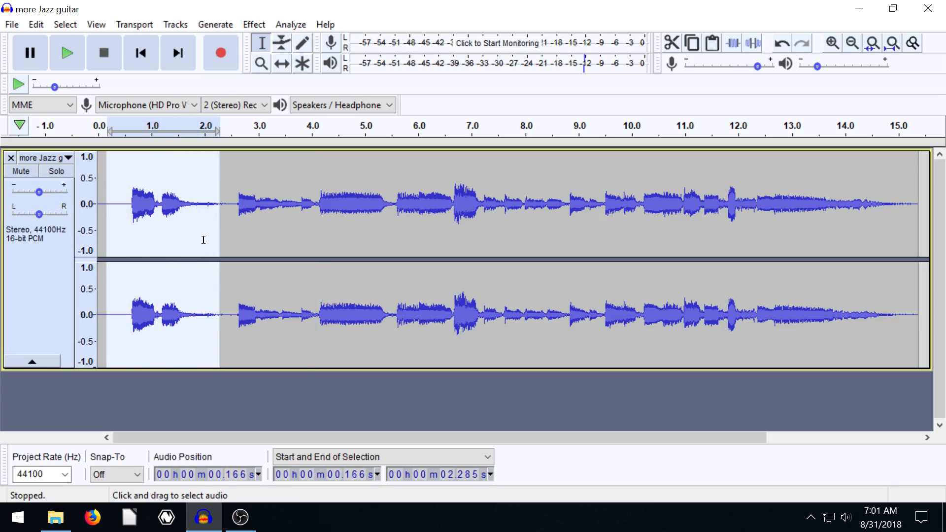
mouse_move(257, 229)
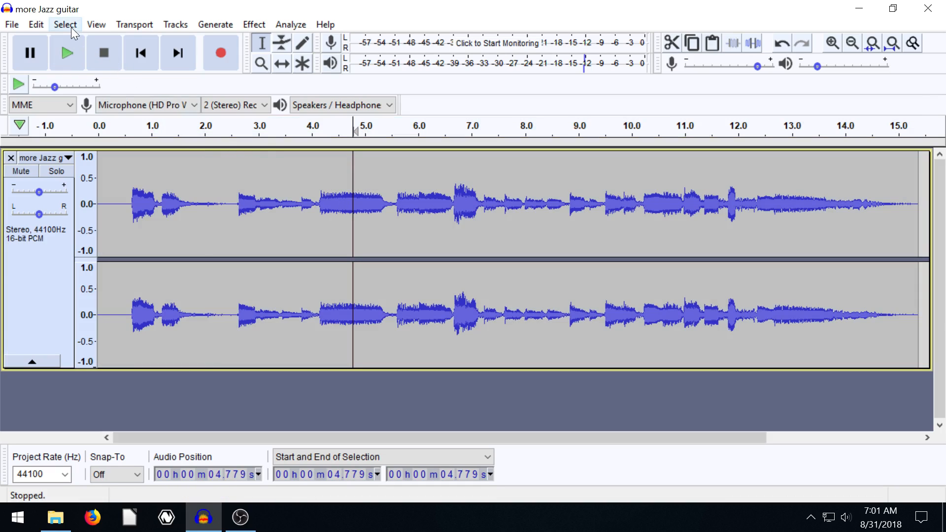
click(65, 23)
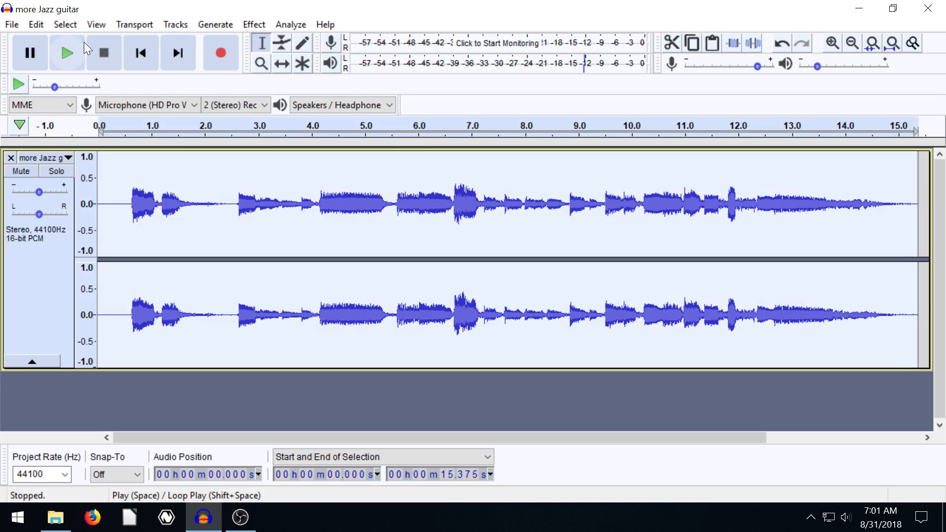
click(65, 23)
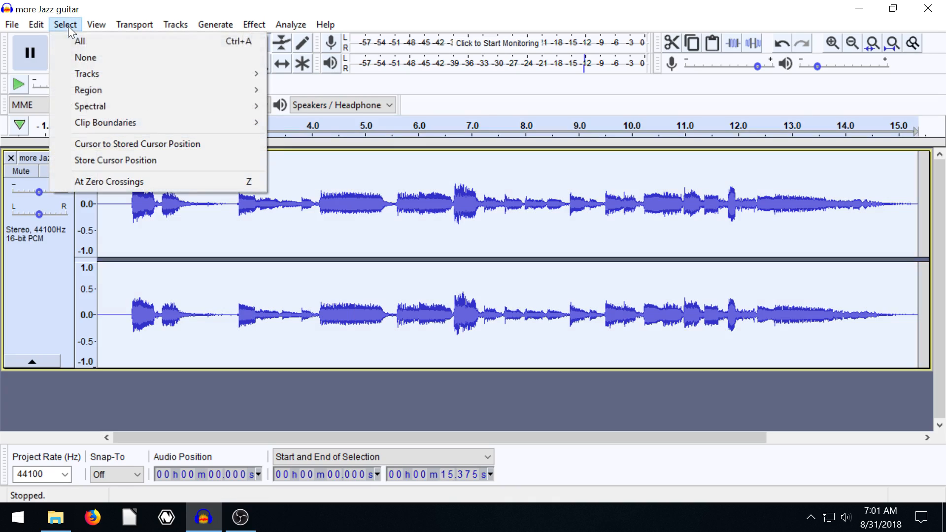
mouse_move(87, 74)
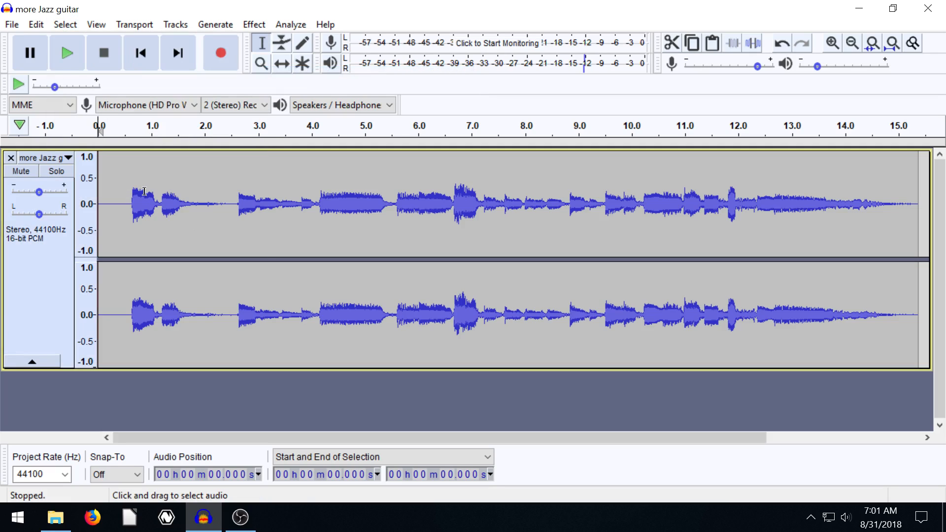
click(65, 24)
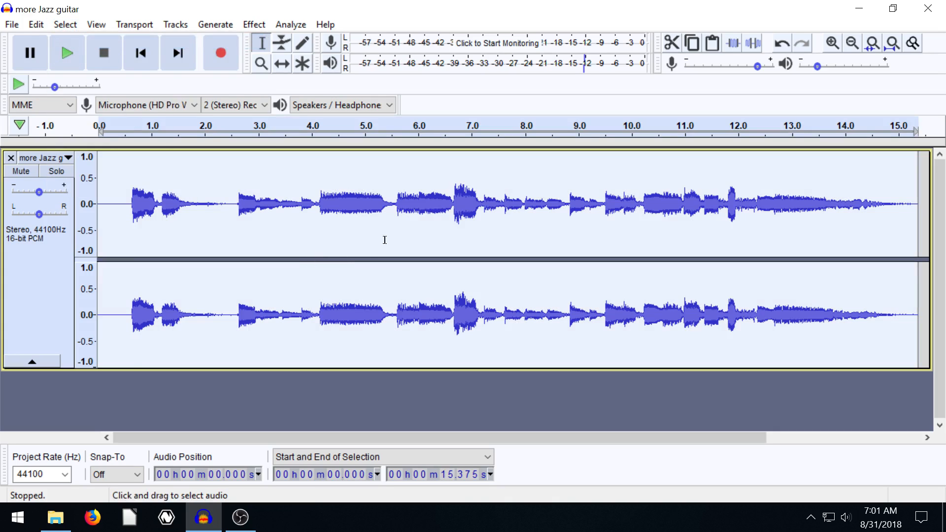
- Bring up Amplify at 0 dB, dismiss it unchanged, leaving the position near 5.8 seconds
click(253, 24)
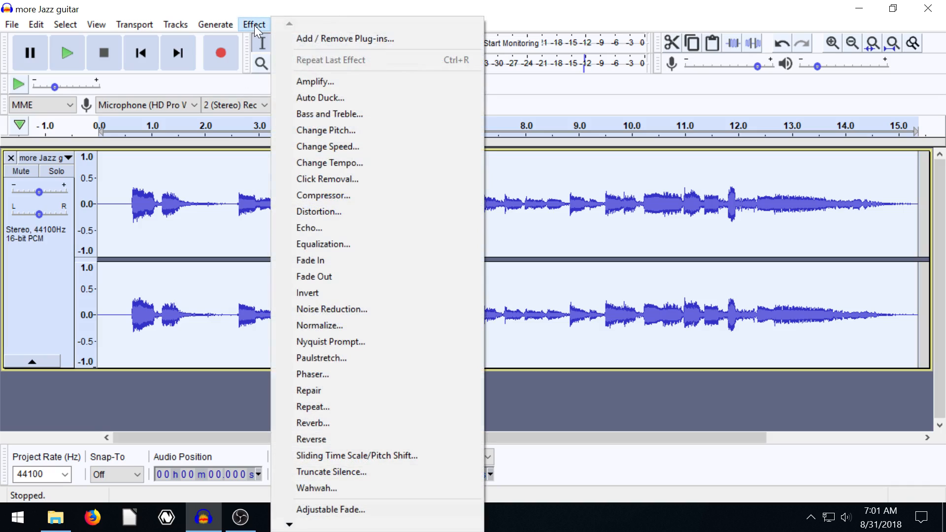
click(314, 81)
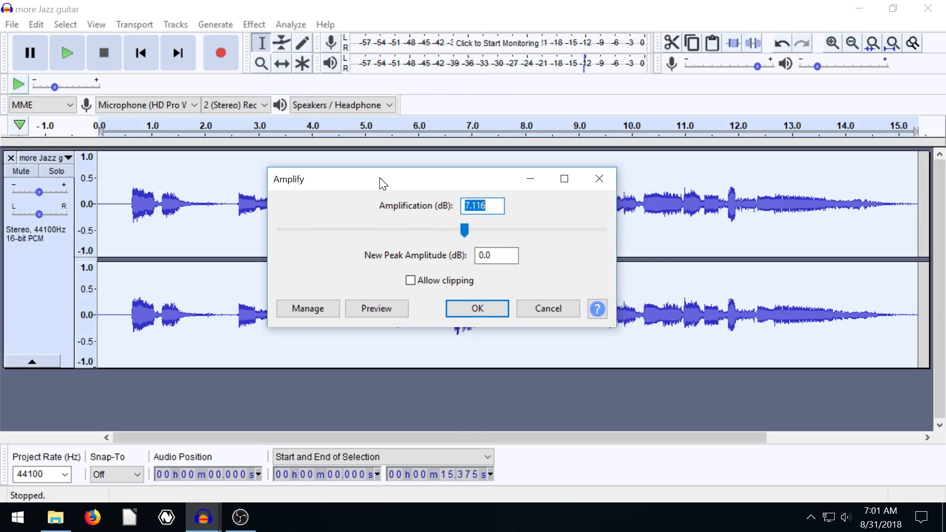
mouse_move(370, 283)
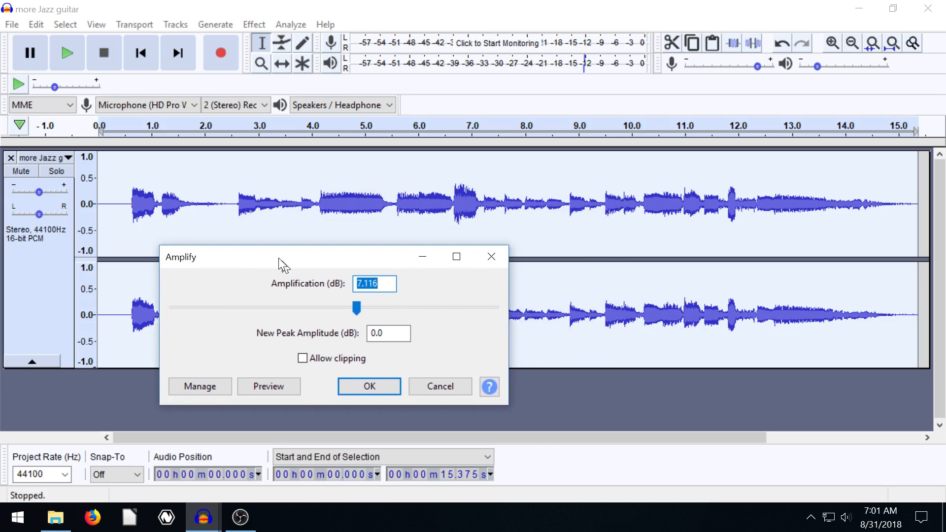
drag(283, 256, 386, 236)
text(0)
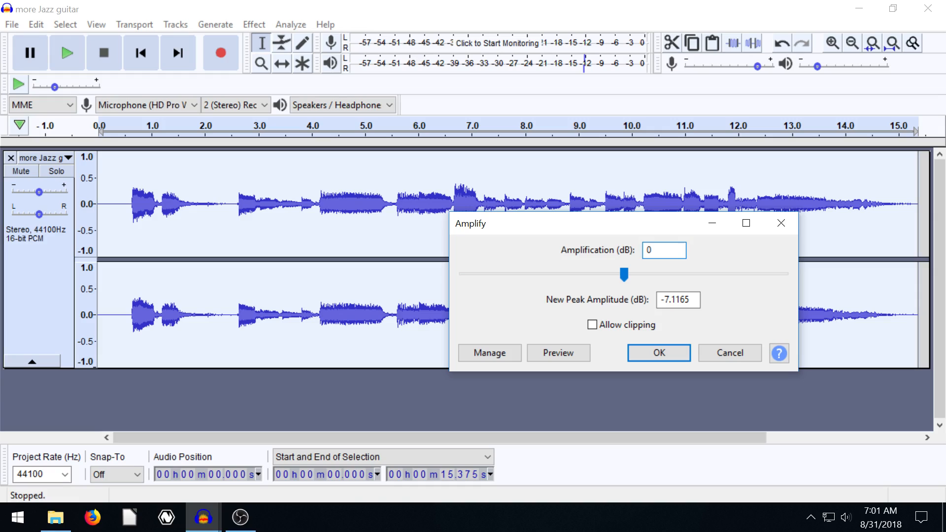
mouse_move(571, 256)
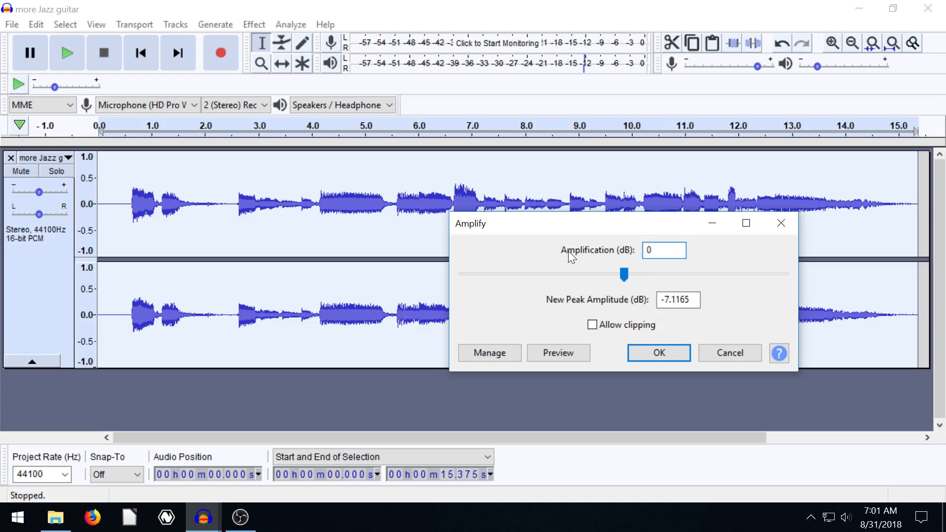
click(663, 249)
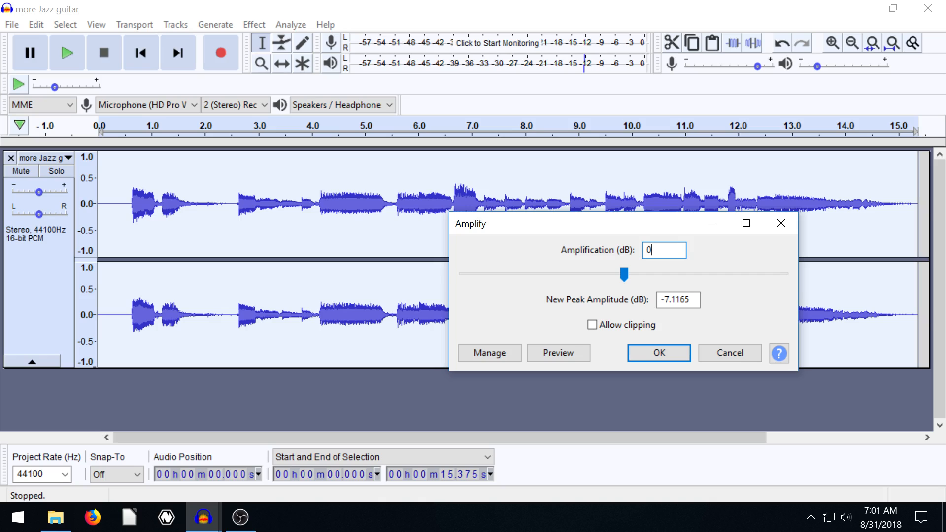
click(657, 352)
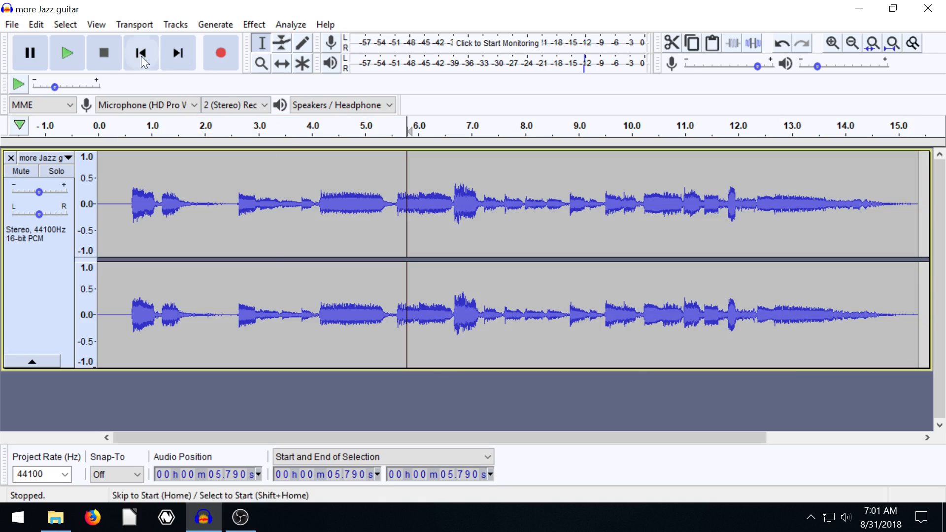
- Play the guitar from about 5.8 seconds and stop playback
click(67, 52)
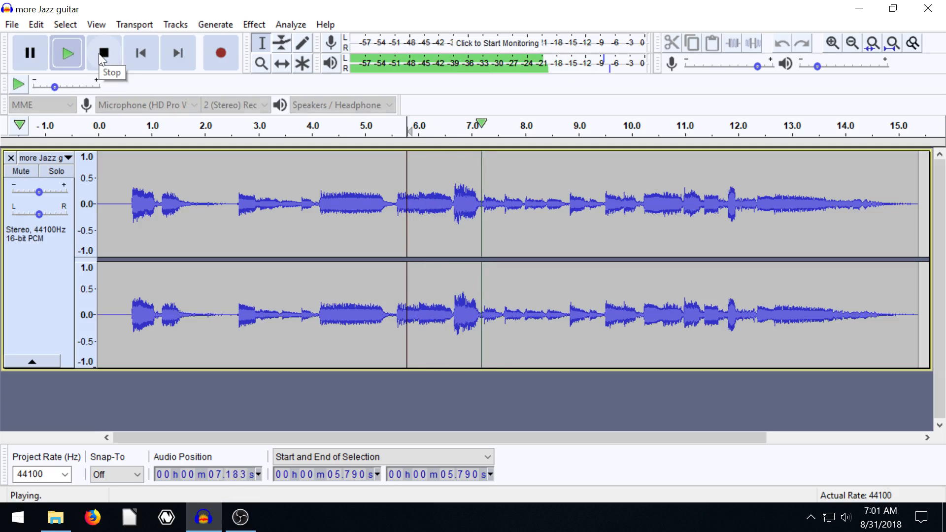
click(253, 23)
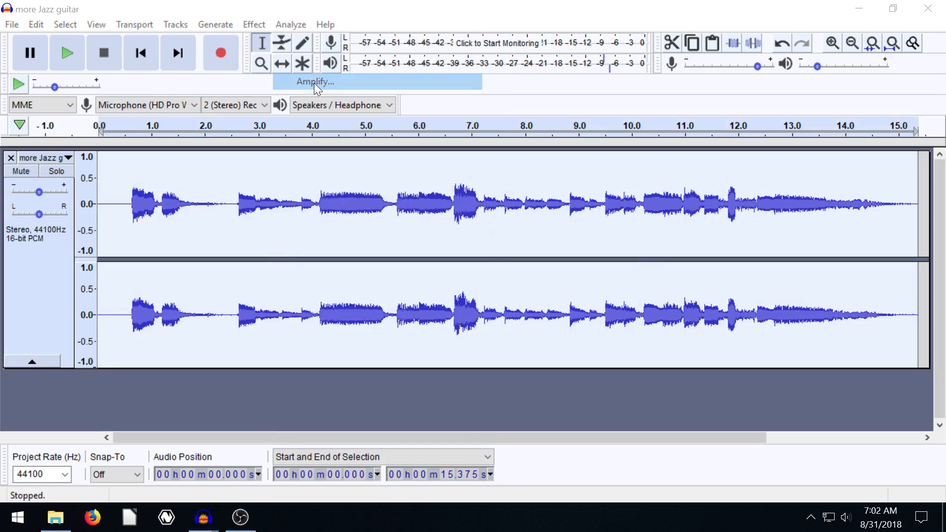
- In Amplify, sweep the gain between -7.7 dB and the 7.116 dB peak limit
click(312, 82)
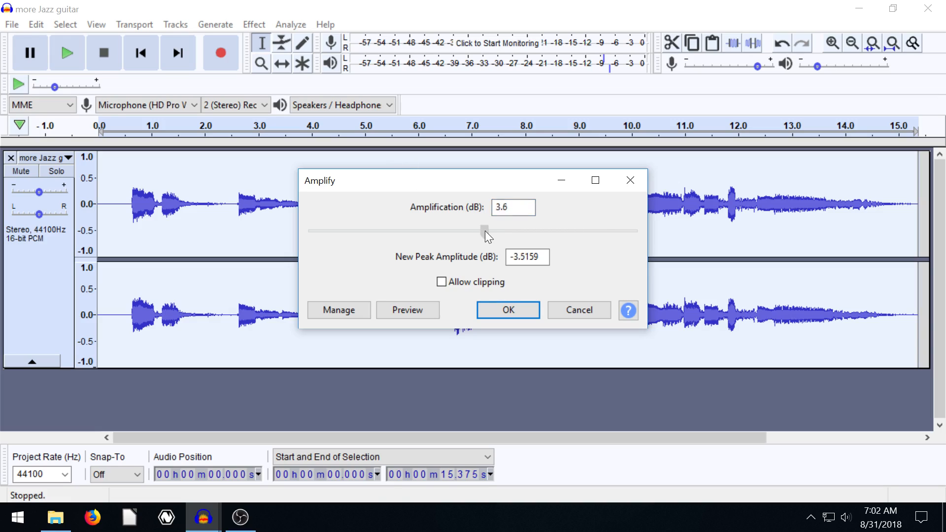
drag(482, 231, 487, 230)
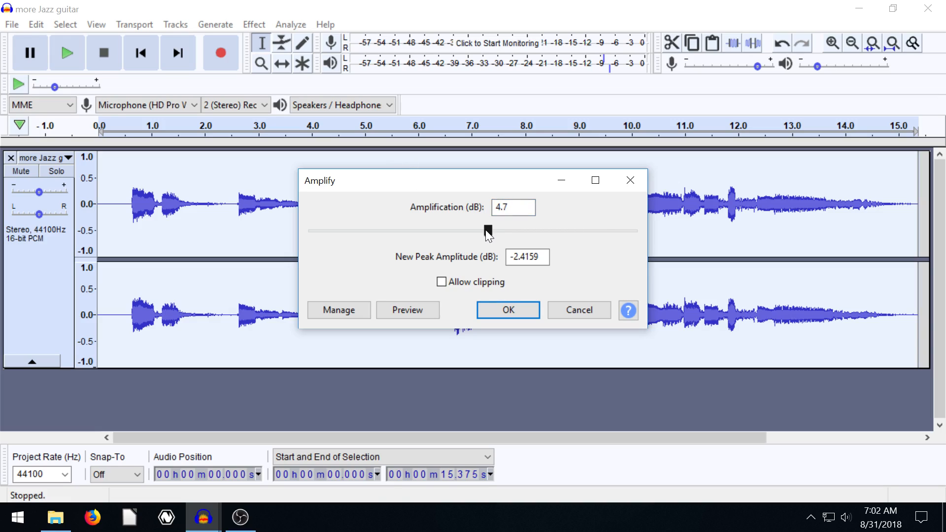
drag(488, 230, 447, 231)
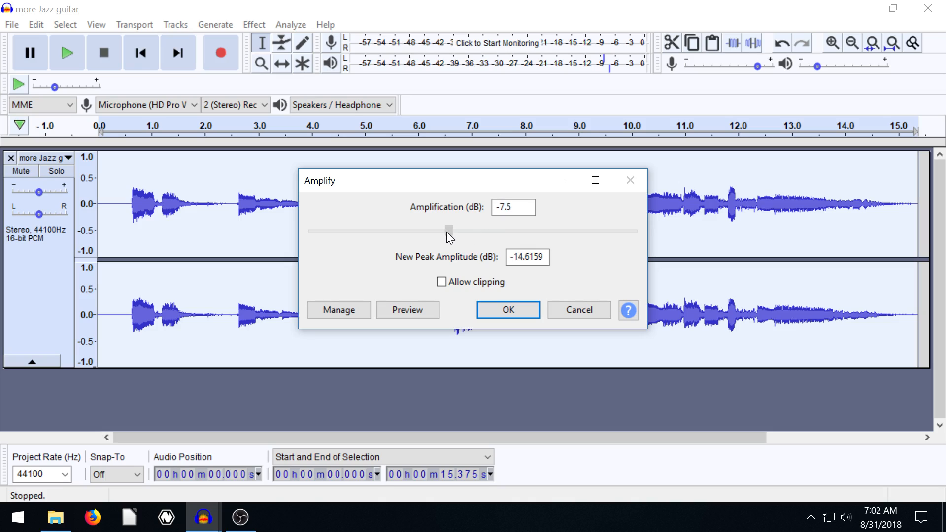
drag(448, 230, 448, 231)
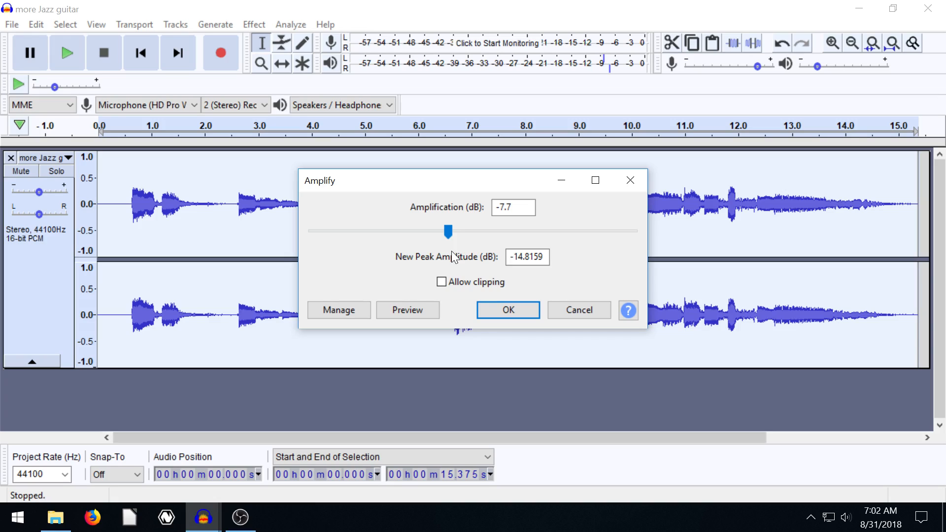
drag(447, 231, 469, 231)
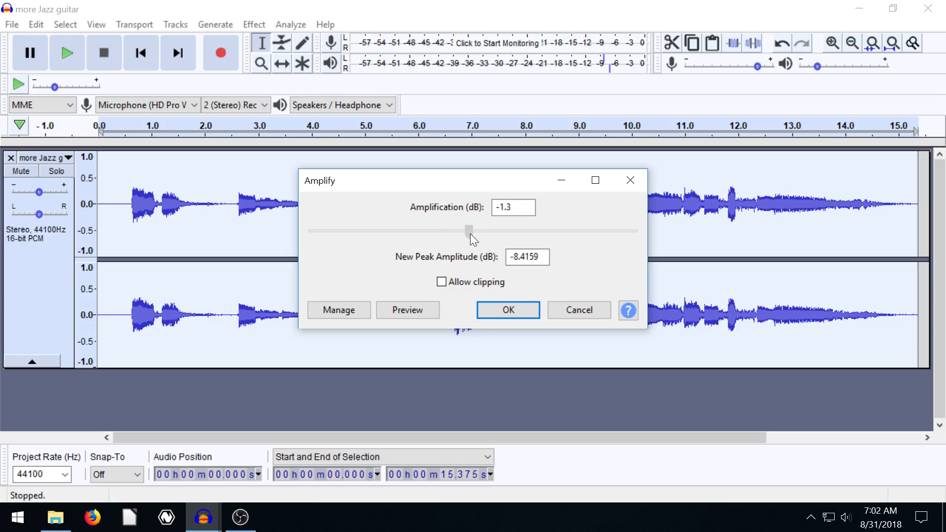
drag(469, 230, 489, 230)
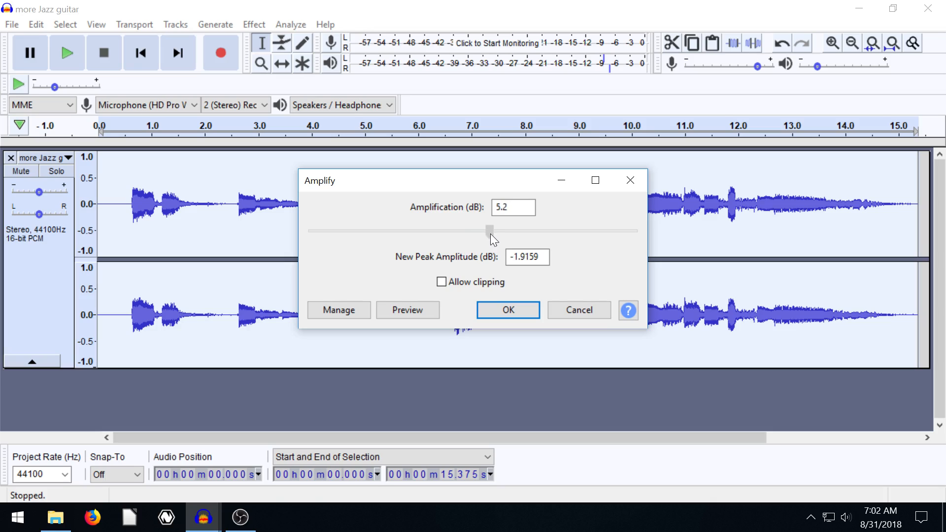
drag(490, 230, 495, 229)
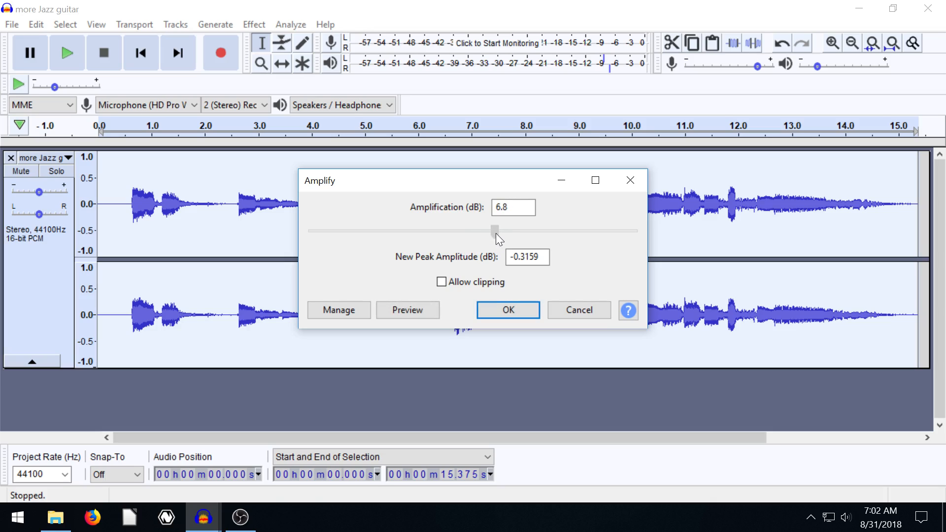
drag(494, 231, 496, 231)
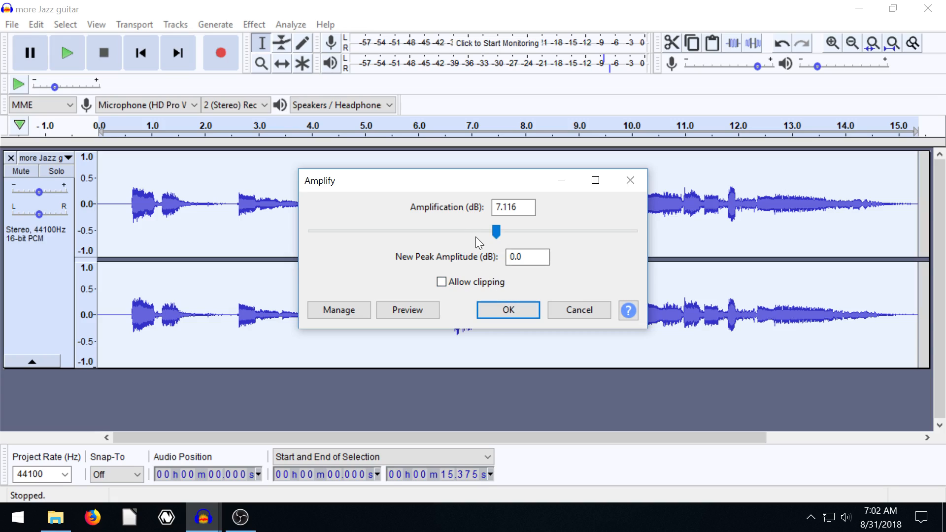
mouse_move(711, 196)
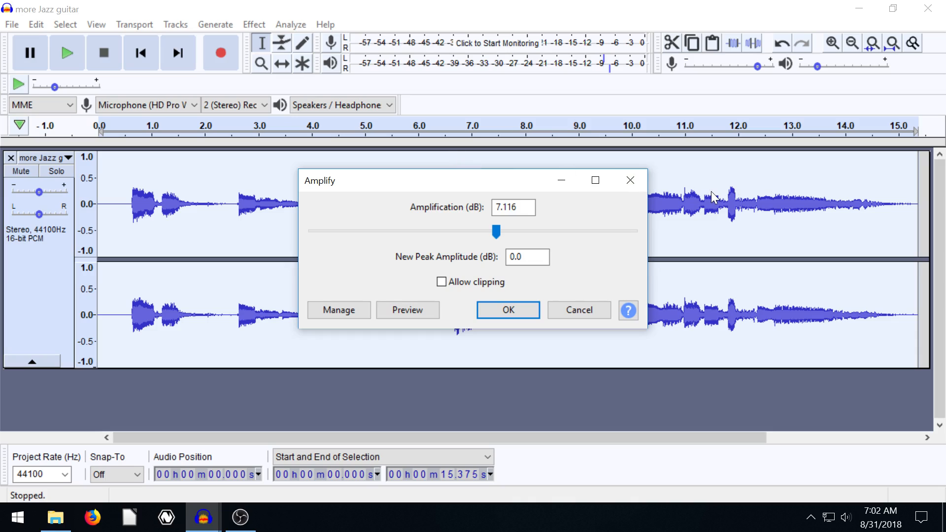
mouse_move(691, 152)
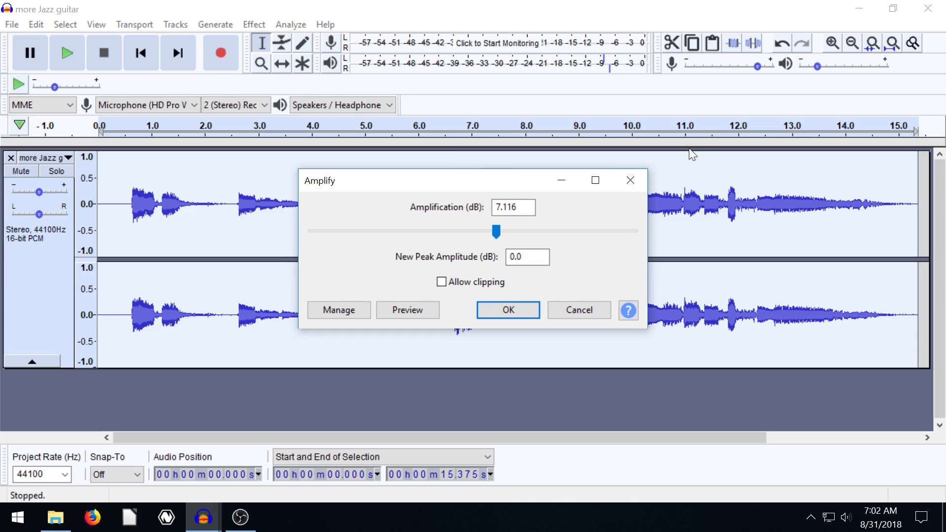
mouse_move(690, 170)
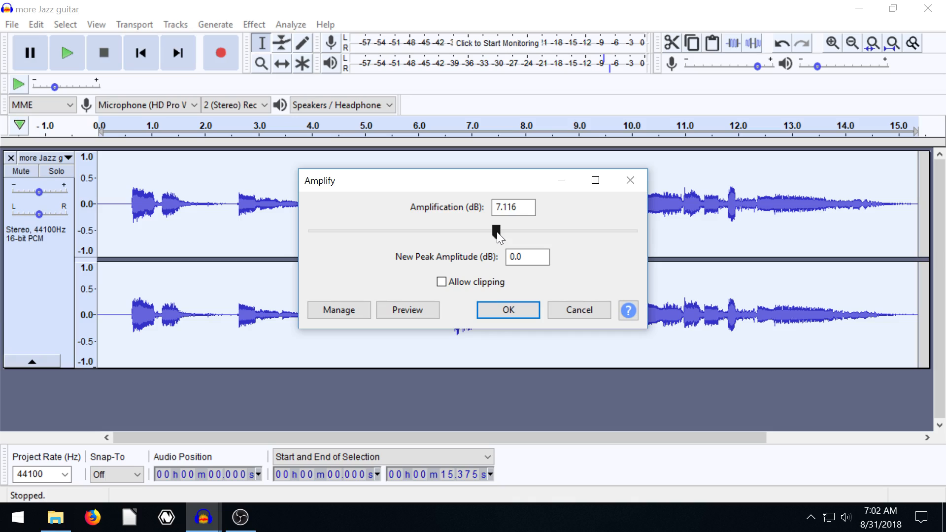
- Push the gain past the limit to 9.1 dB, allow clipping, then apply 5.9 dB
drag(497, 231, 500, 230)
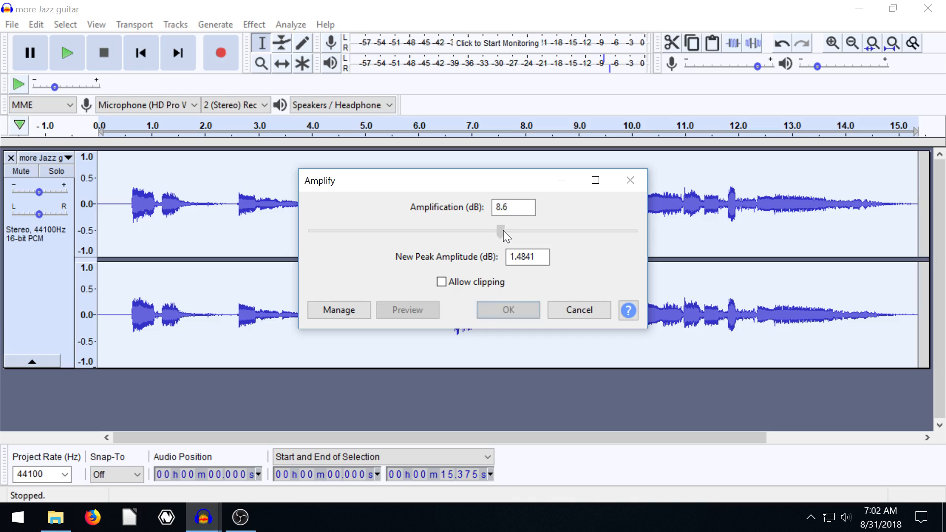
drag(499, 231, 501, 230)
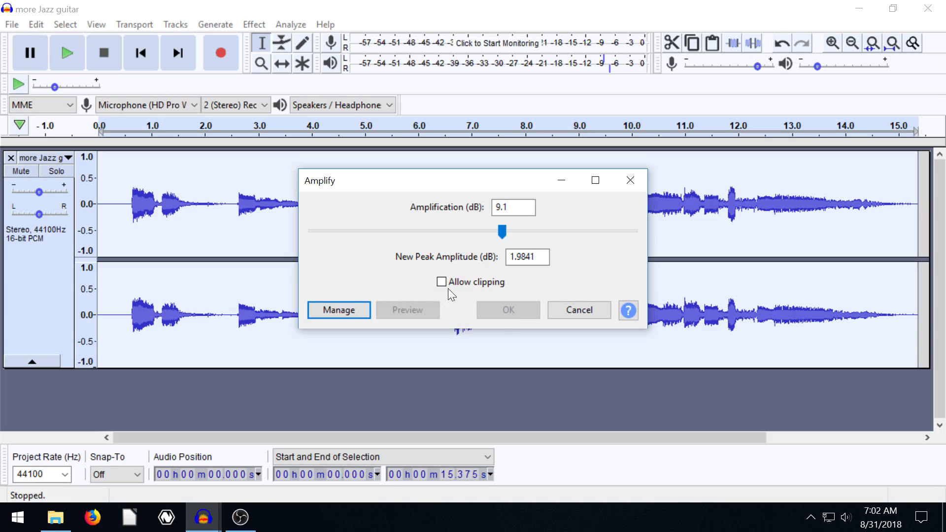
click(441, 282)
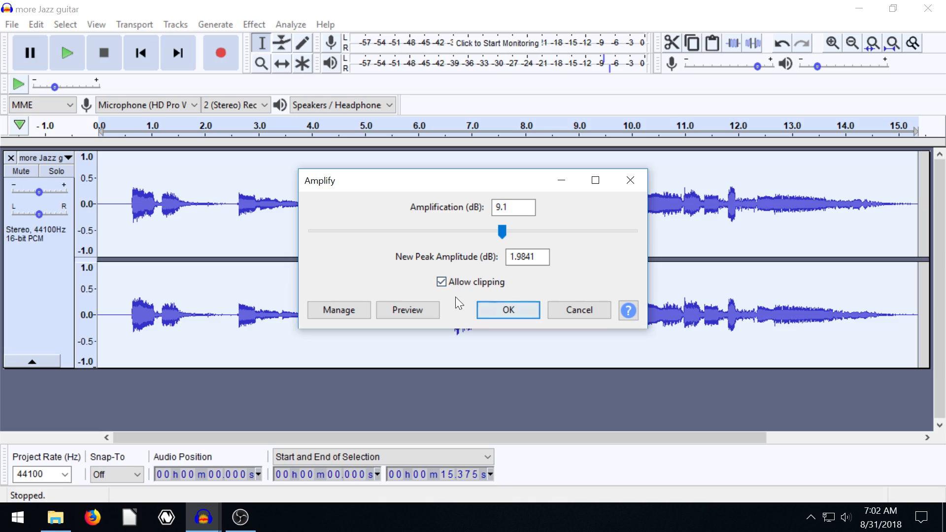
drag(500, 231, 490, 230)
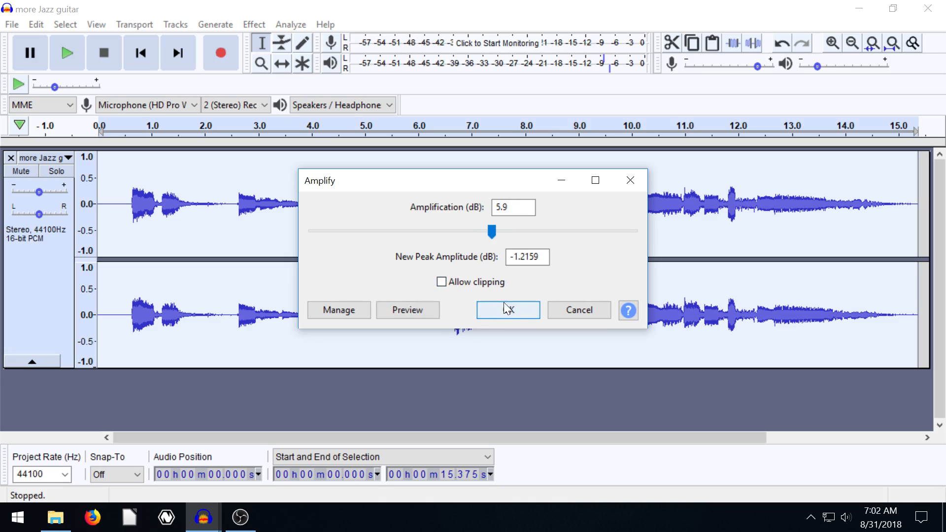
click(507, 309)
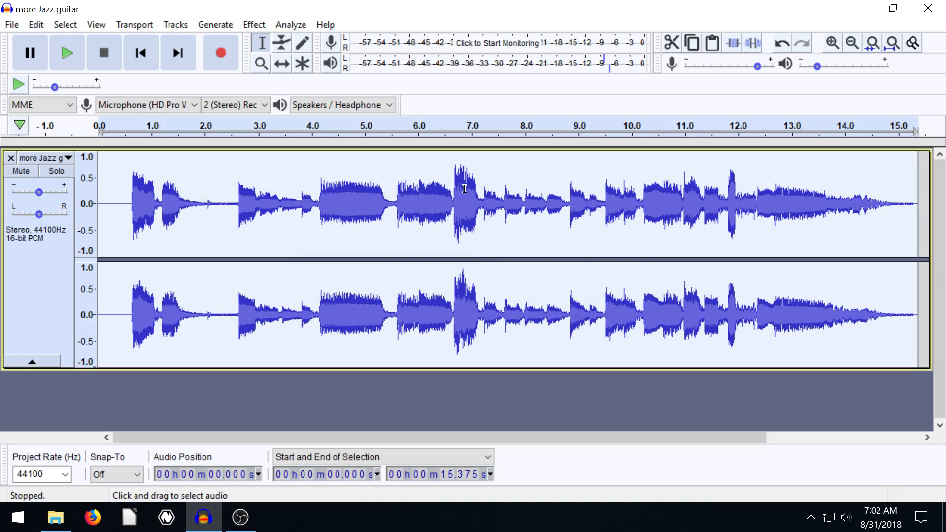
mouse_move(403, 200)
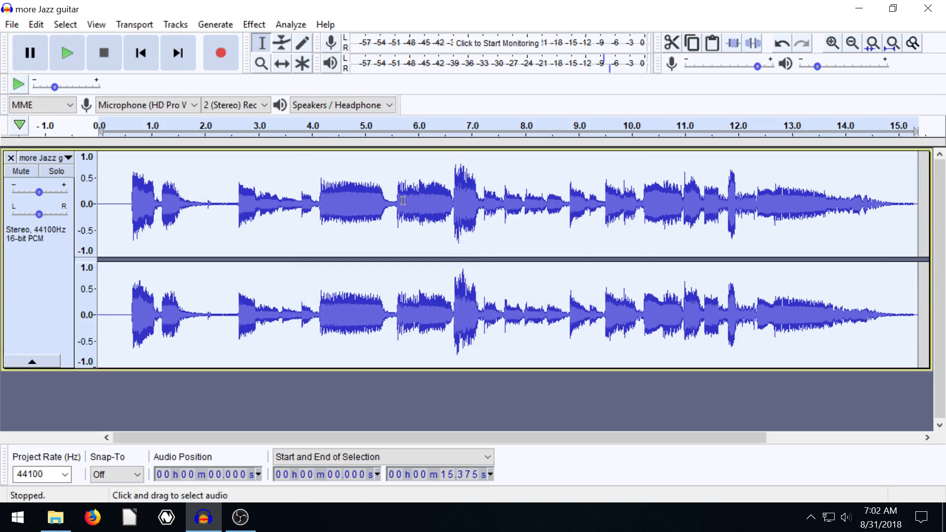
- Play the amplified track from about 5.7 seconds and stop
click(66, 52)
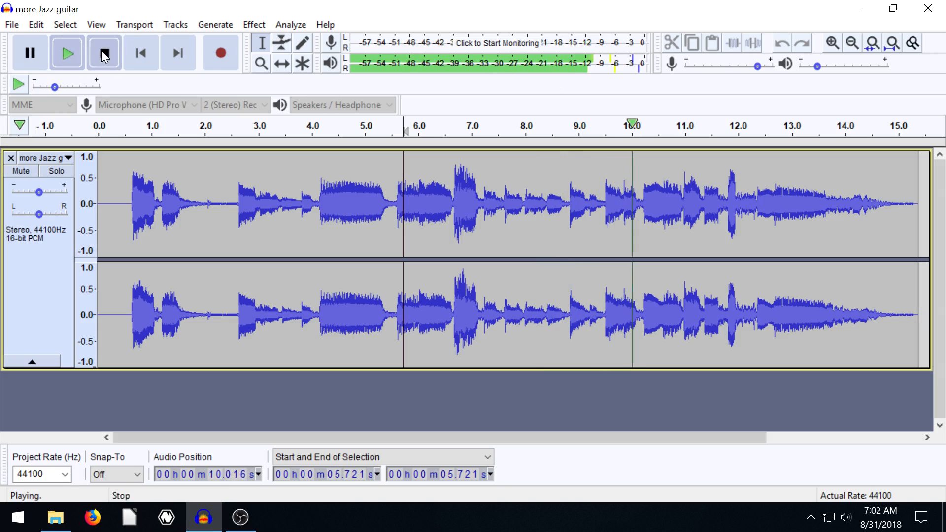
click(103, 52)
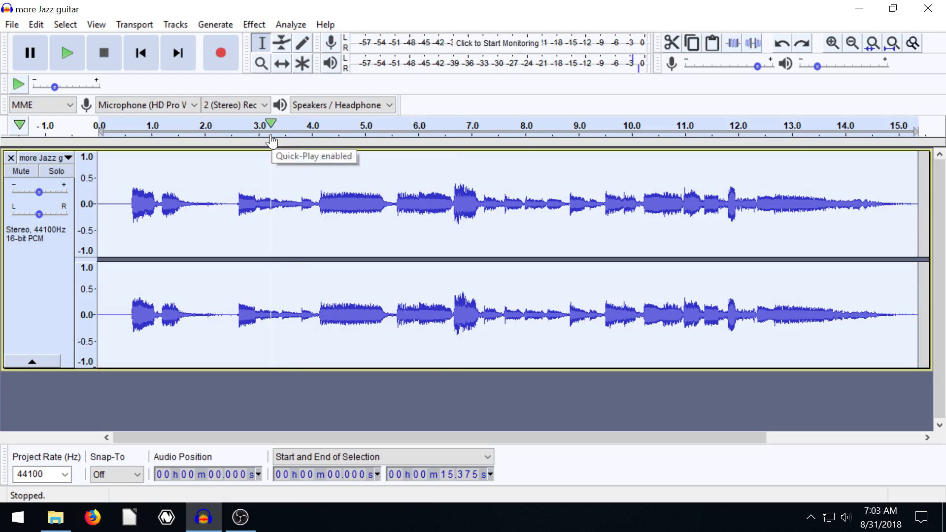
- Amplify the whole track by -6.6 dB so the waveform becomes much quieter
click(253, 25)
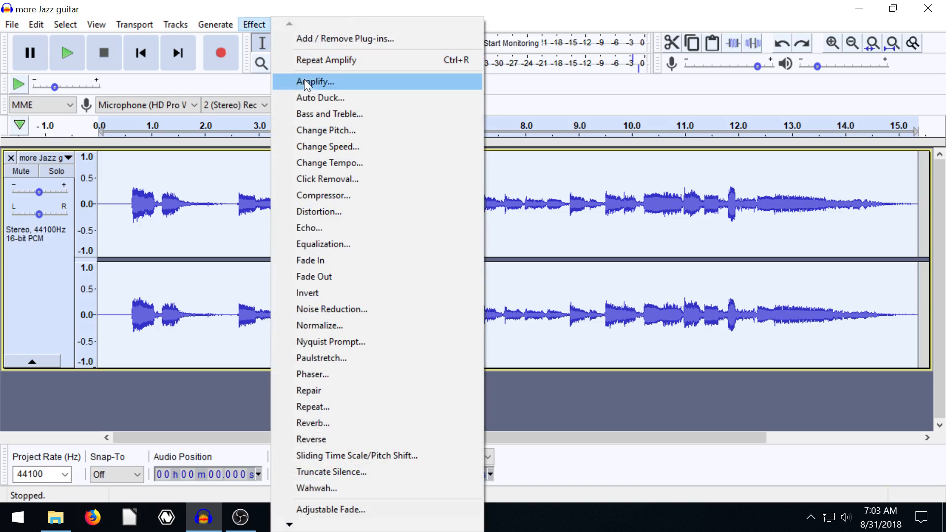
click(314, 82)
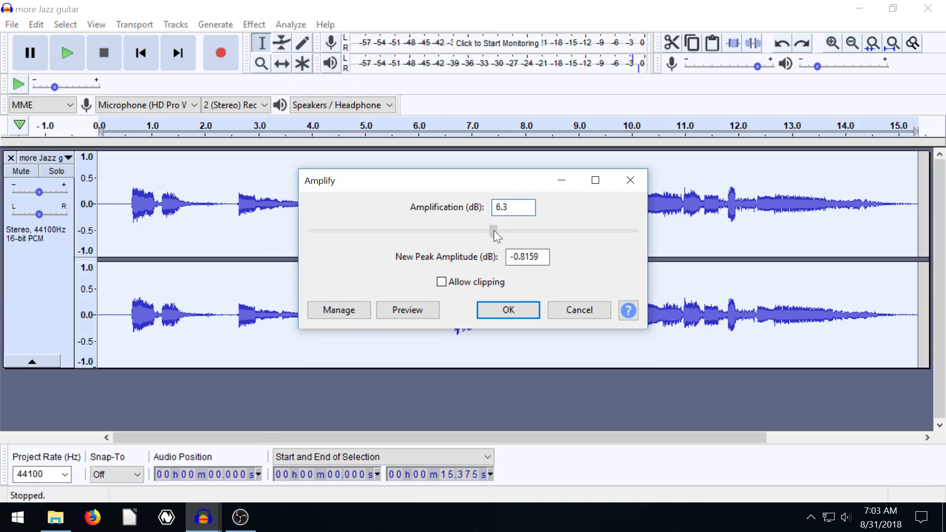
drag(493, 231, 461, 230)
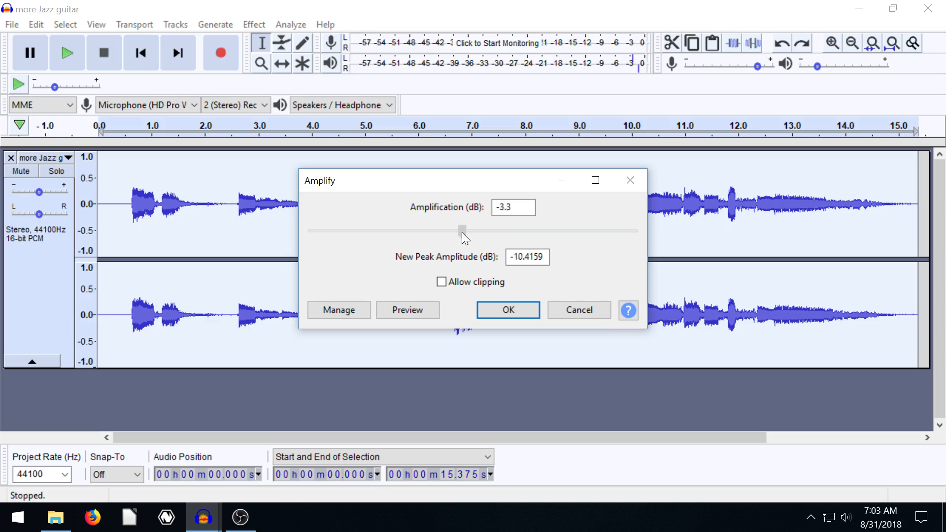
drag(463, 230, 450, 229)
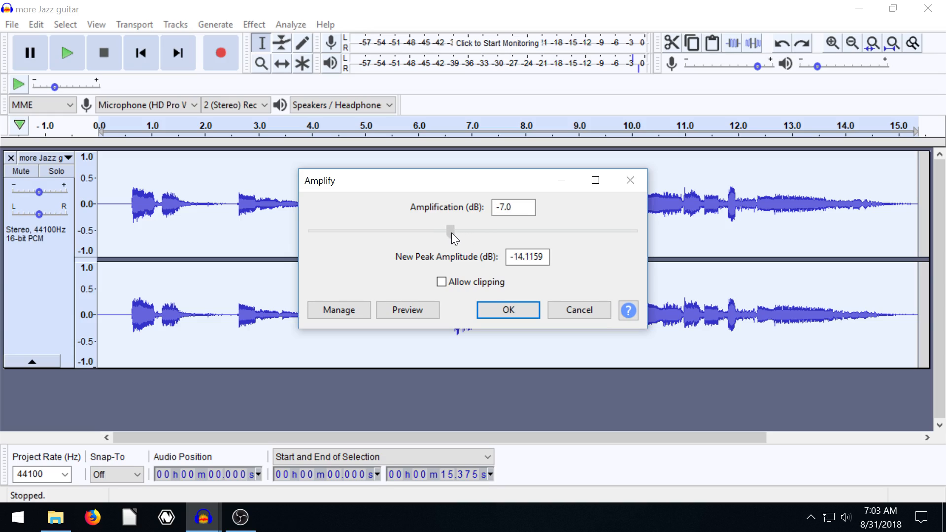
drag(449, 230, 452, 231)
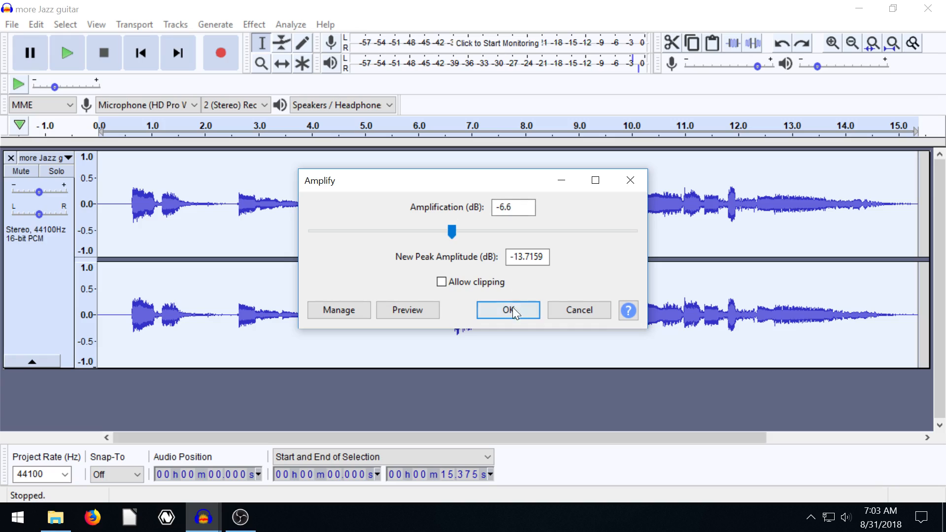
click(506, 310)
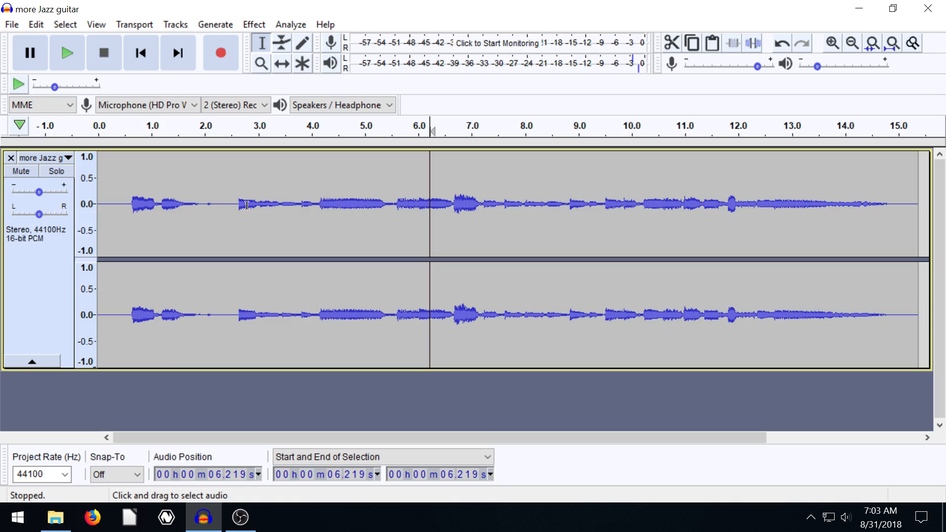
- Play the quieter track from about 2.7 seconds, stop, and bring up the Effect menu
click(67, 53)
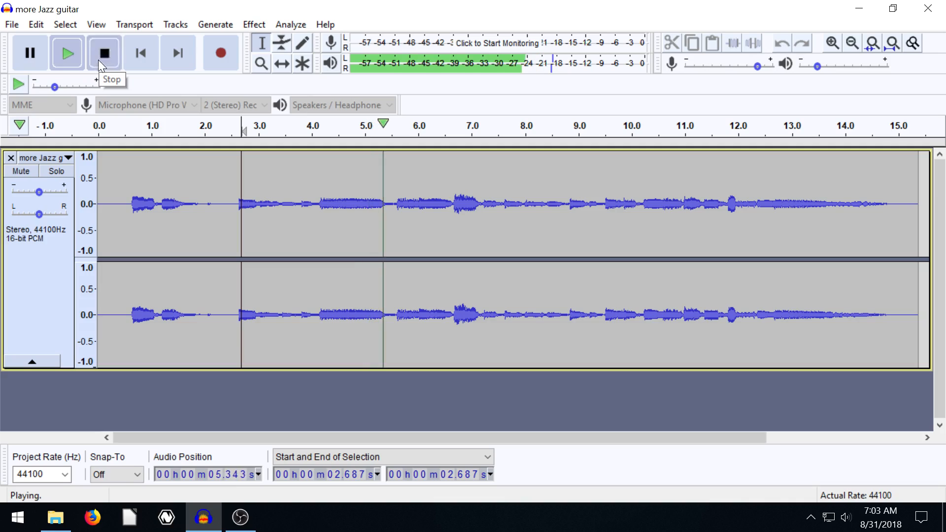
click(103, 52)
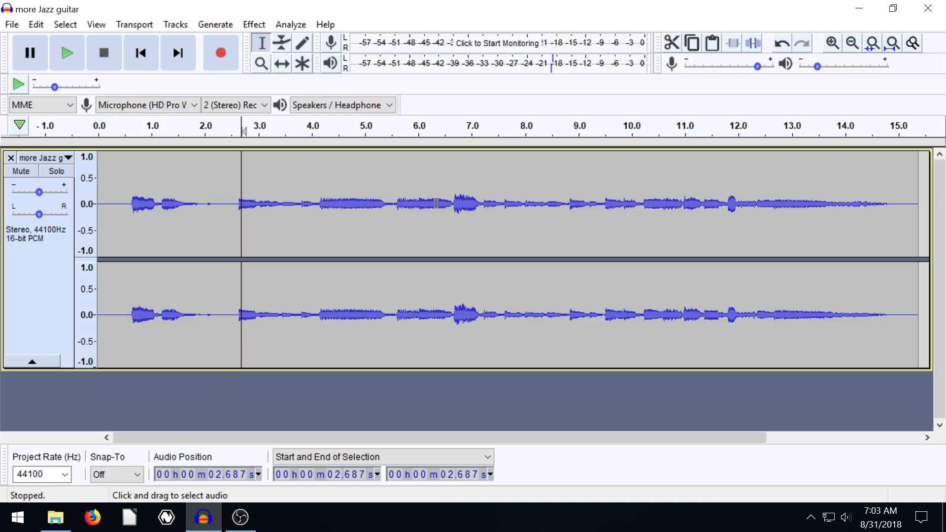
click(253, 24)
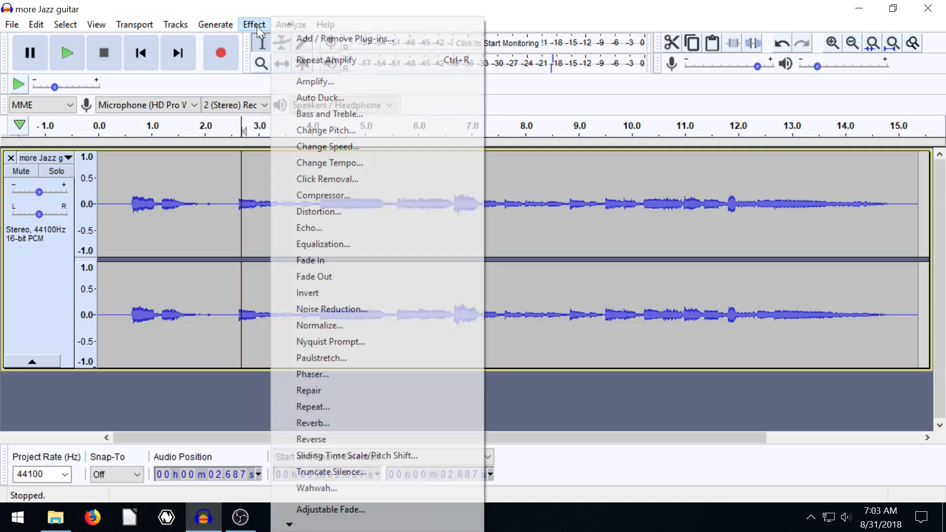
mouse_move(352, 130)
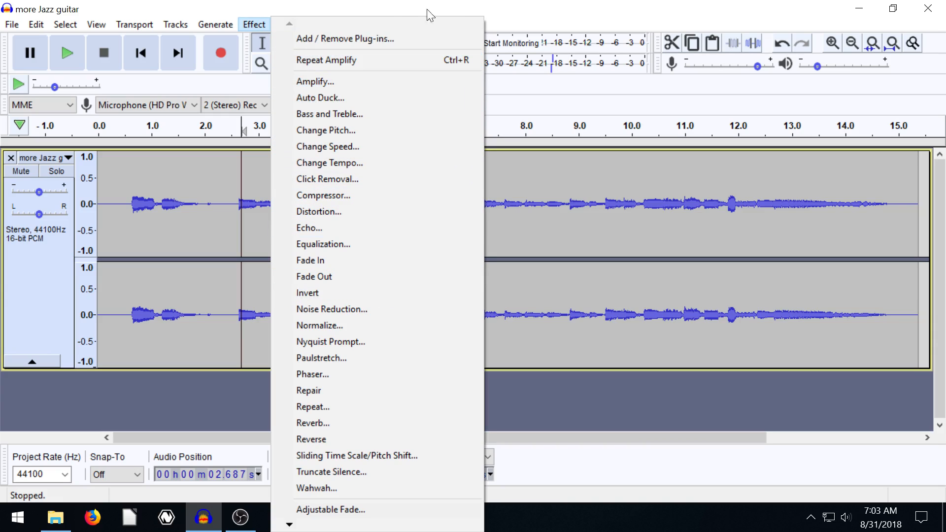
mouse_move(311, 438)
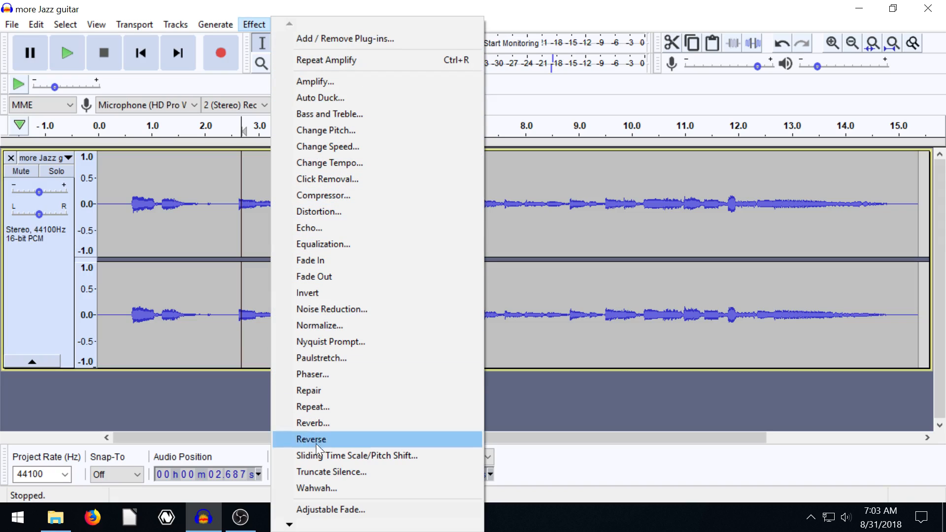
mouse_move(496, 7)
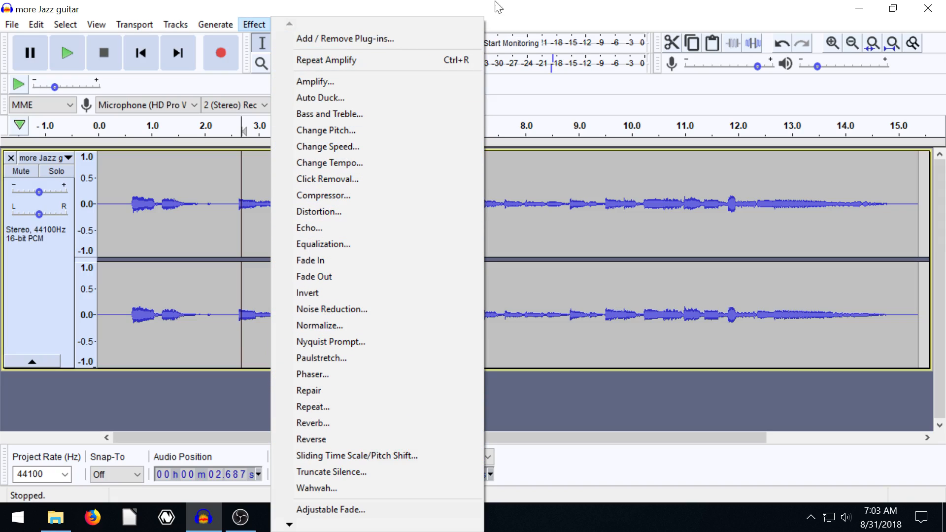
mouse_move(387, 13)
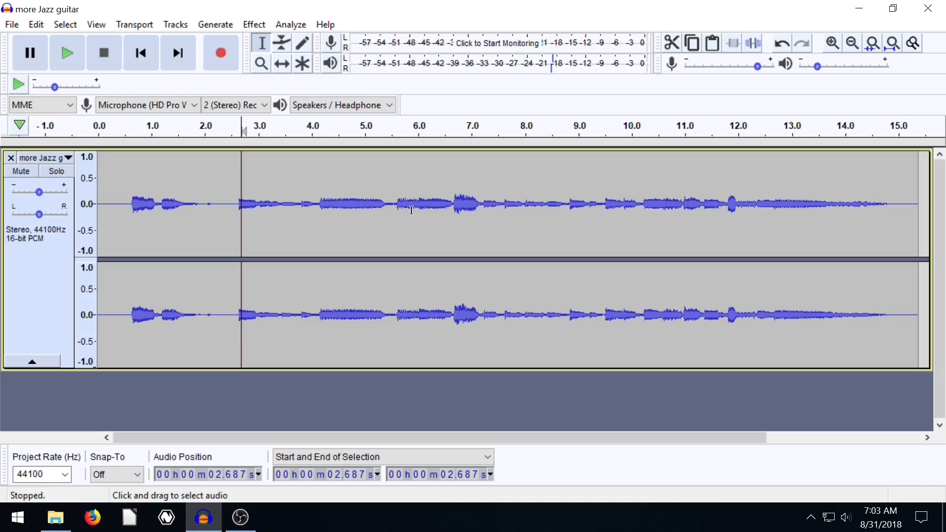
click(318, 204)
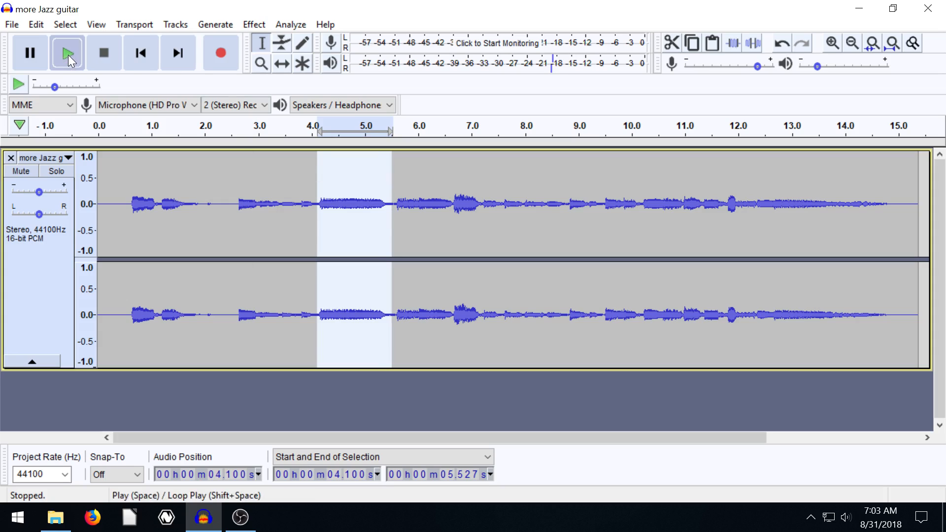
mouse_move(67, 53)
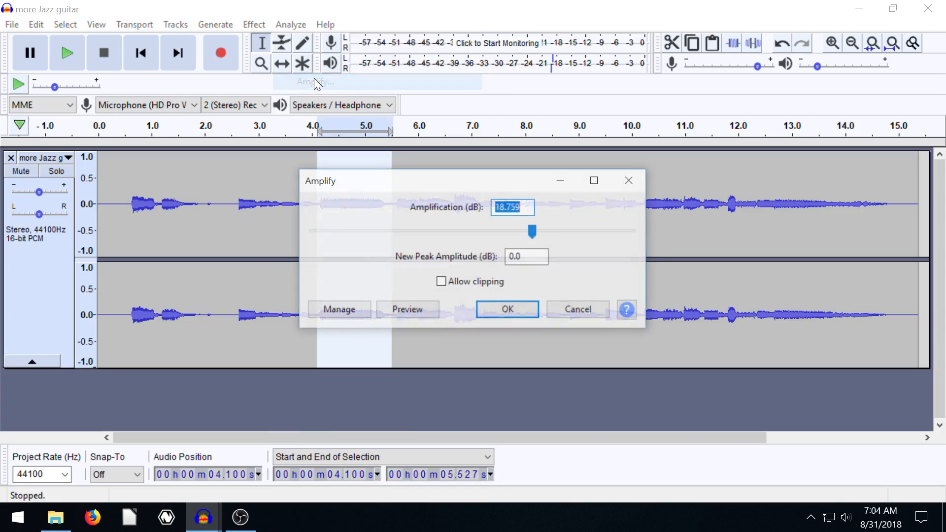
- Set Amplify to 38 dB with Allow clipping for the 4.1–5.5 s passage and apply it
drag(532, 230, 534, 230)
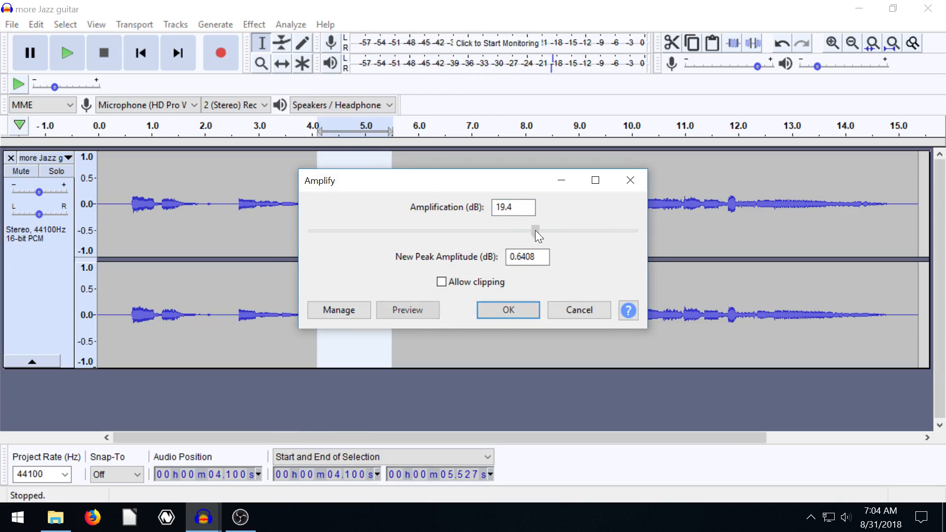
drag(533, 230, 595, 231)
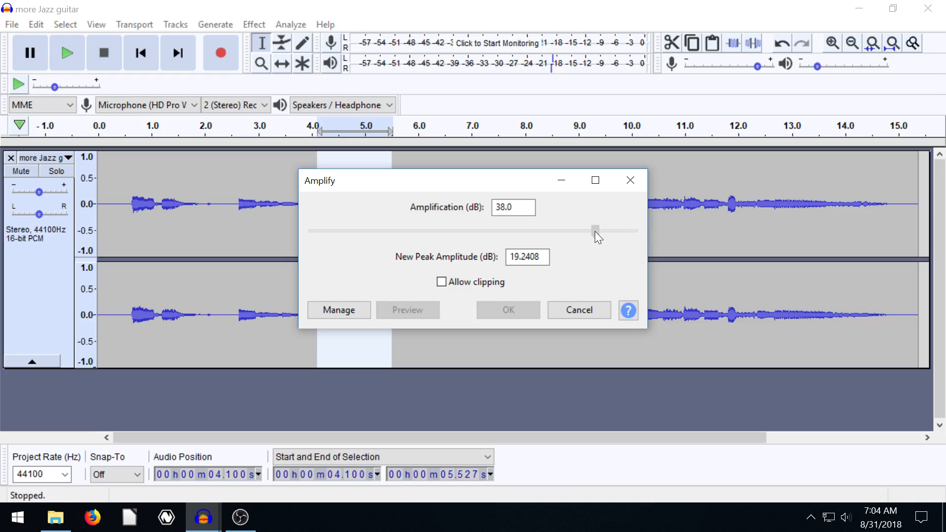
click(442, 281)
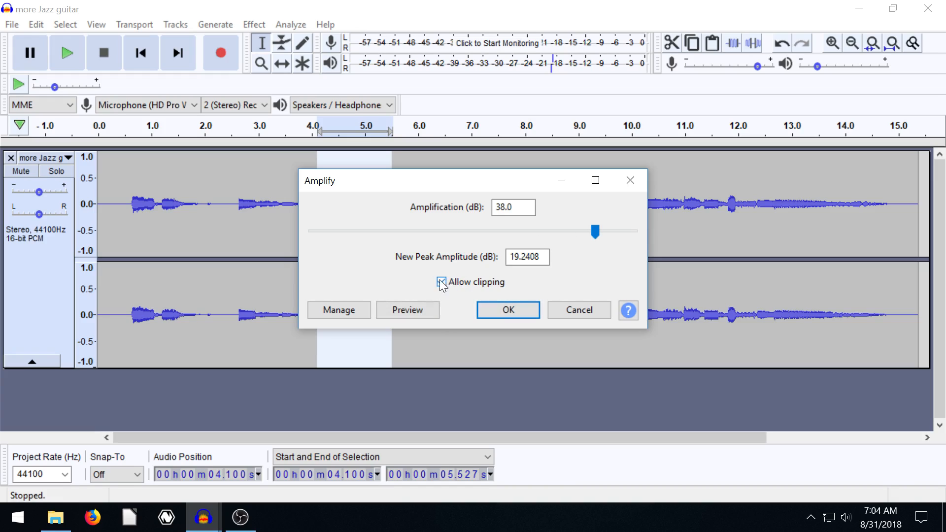
click(441, 281)
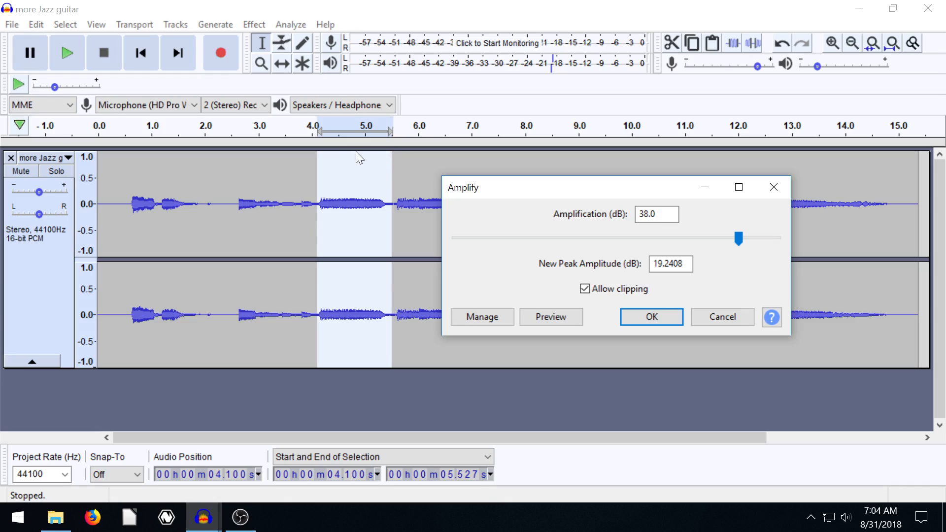
mouse_move(71, 159)
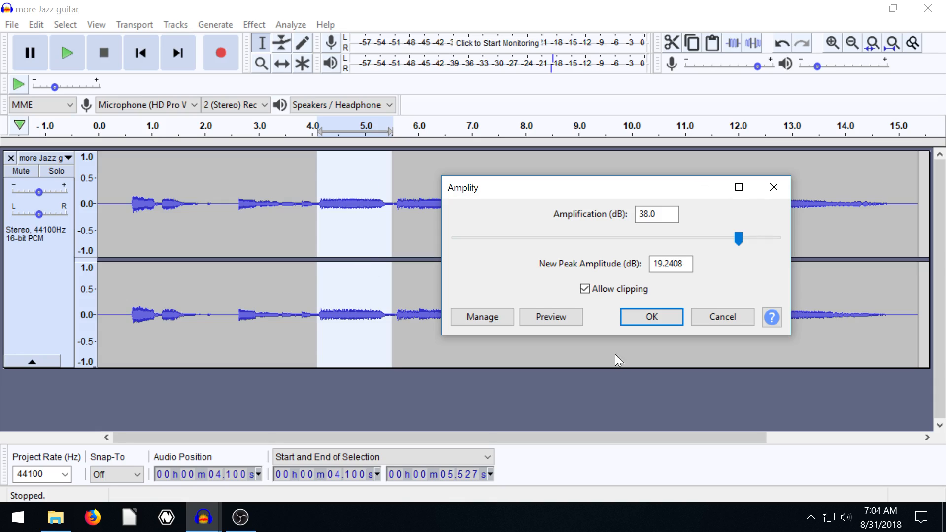
click(650, 316)
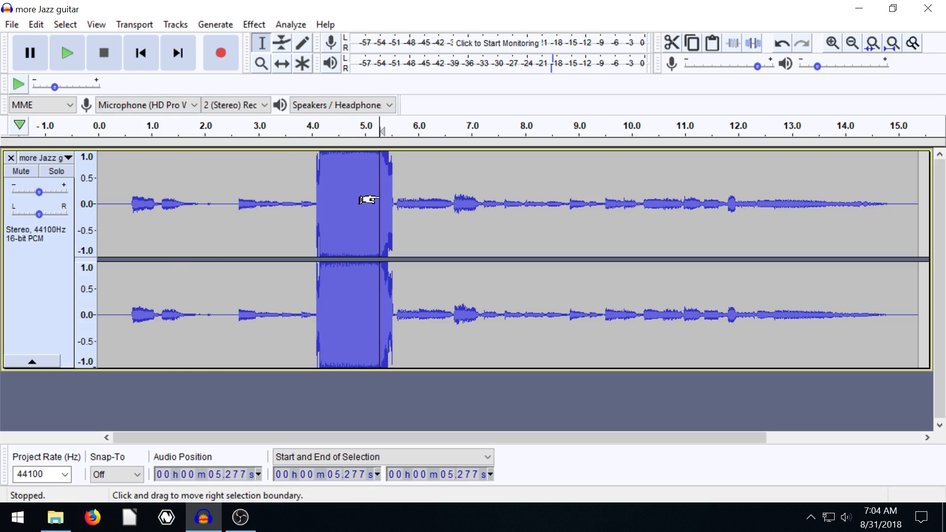
- Place the play position inside the clipped passage at about 5.17 seconds
click(67, 52)
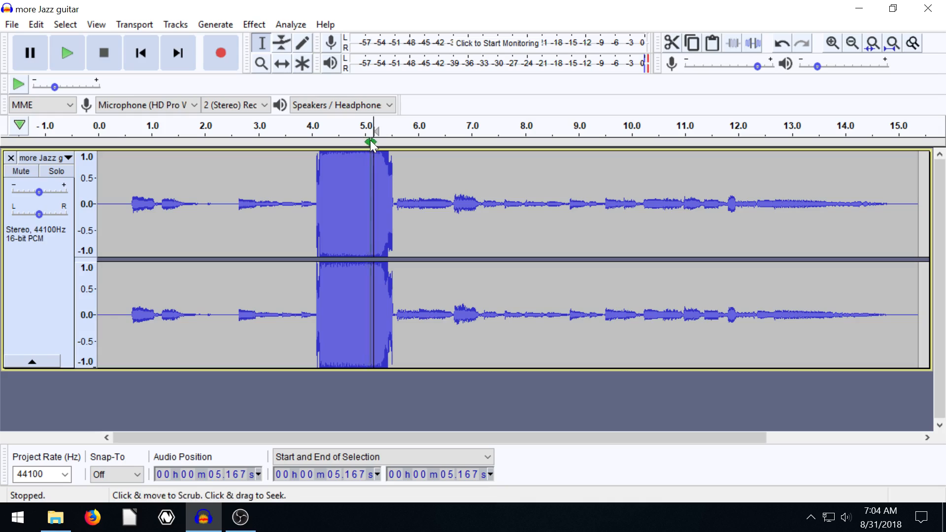
mouse_move(337, 190)
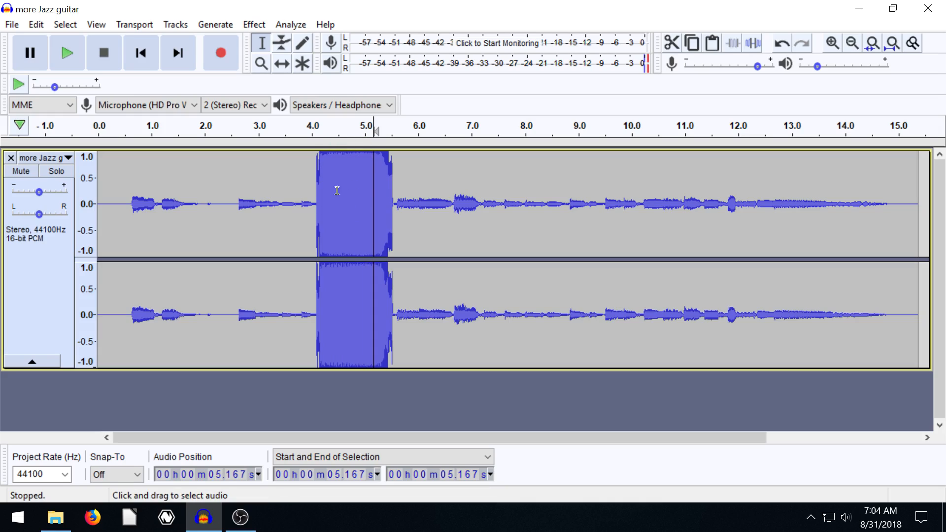
mouse_move(312, 199)
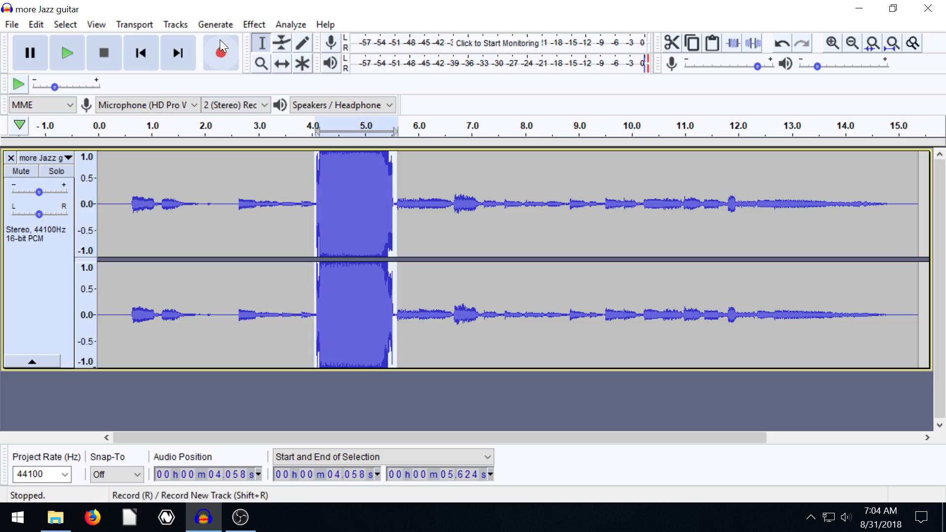
- Amplify the selected passage by -35.7 dB to pull it far down
click(253, 24)
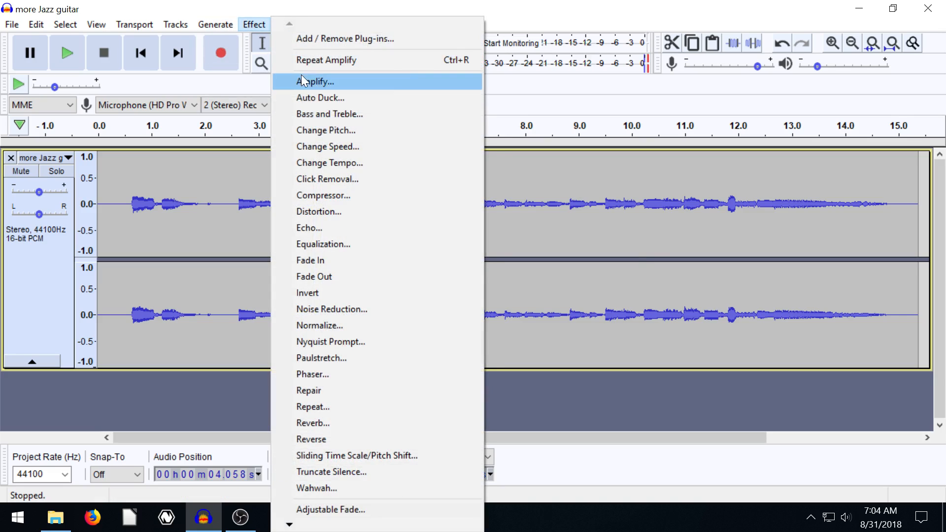
click(316, 82)
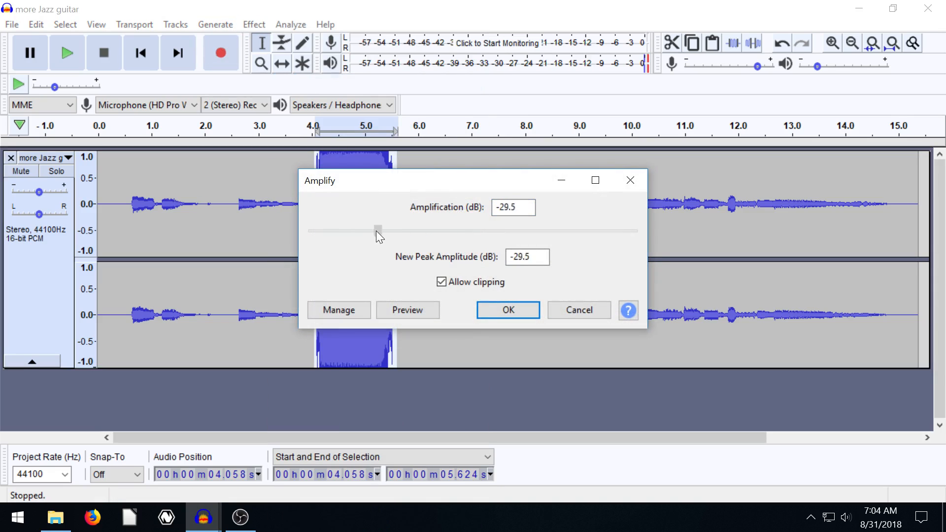
drag(378, 231, 357, 231)
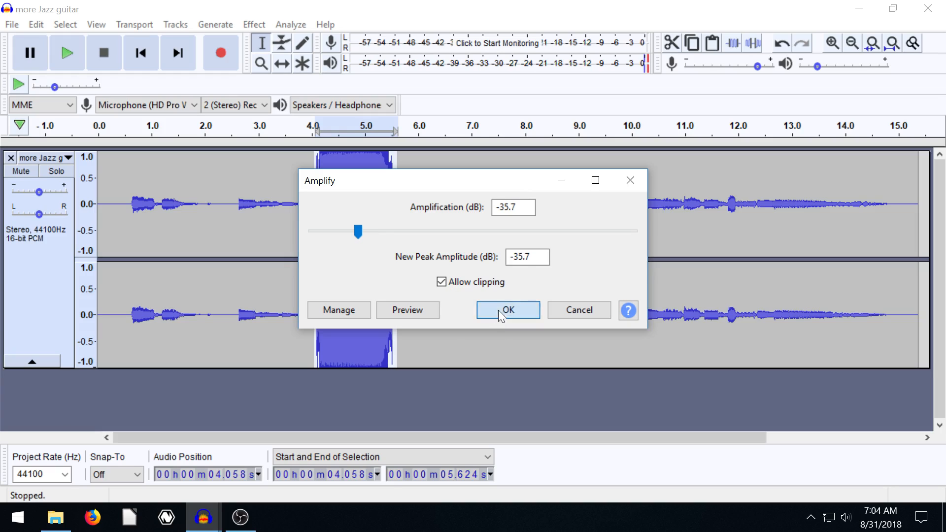
click(506, 310)
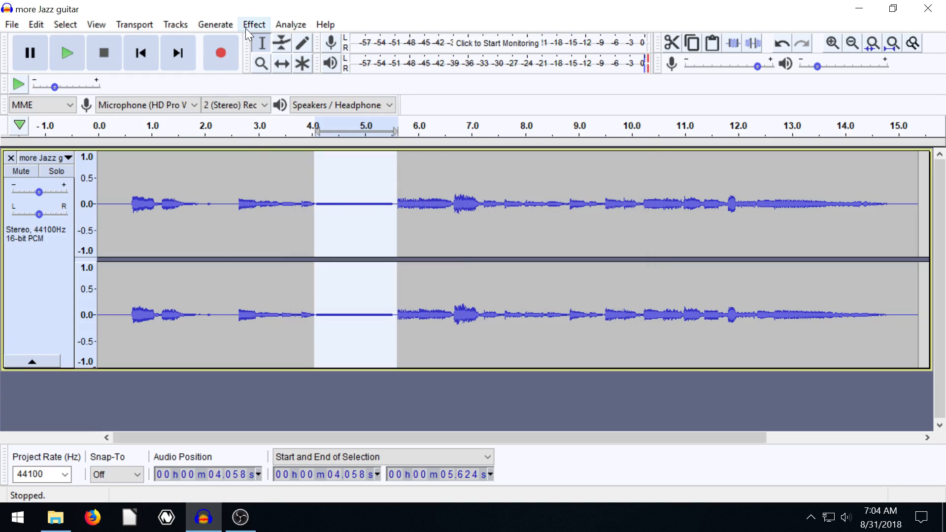
- Amplify the quiet passage again by about 11.6 dB
click(253, 23)
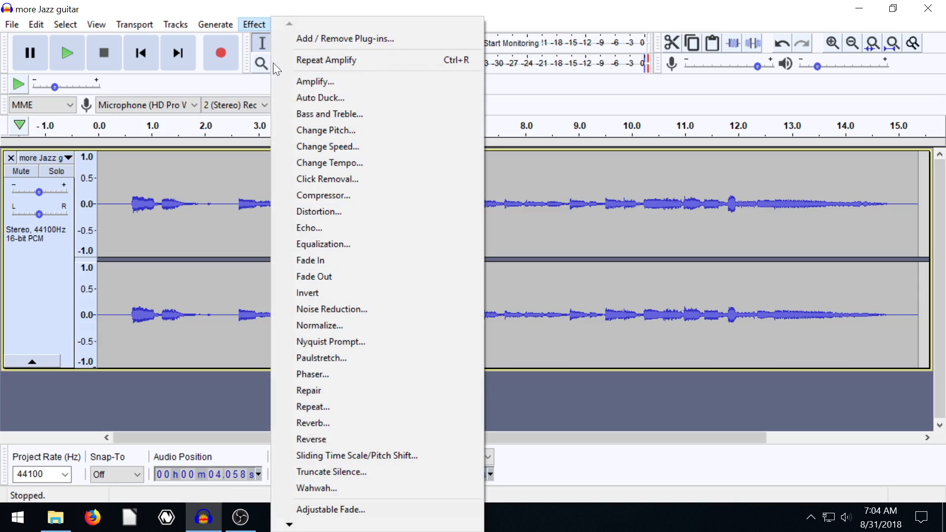
click(314, 82)
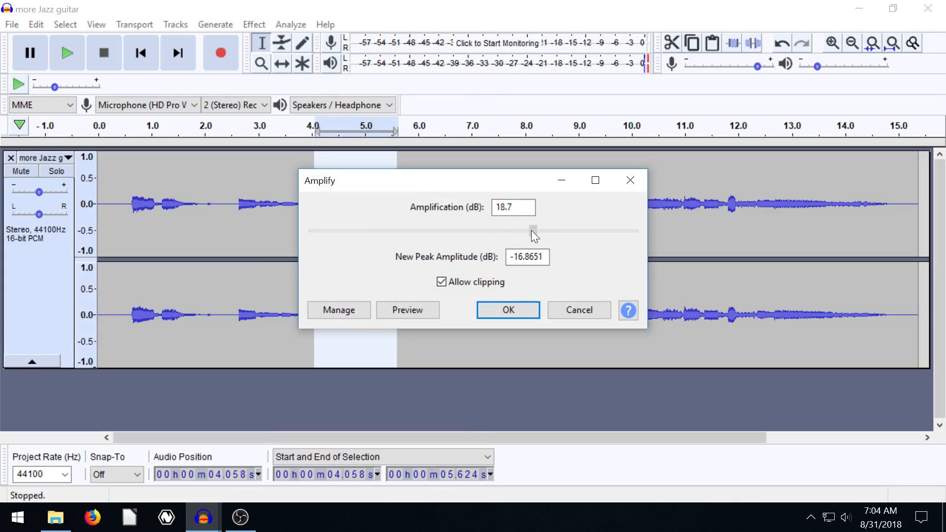
drag(533, 230, 508, 233)
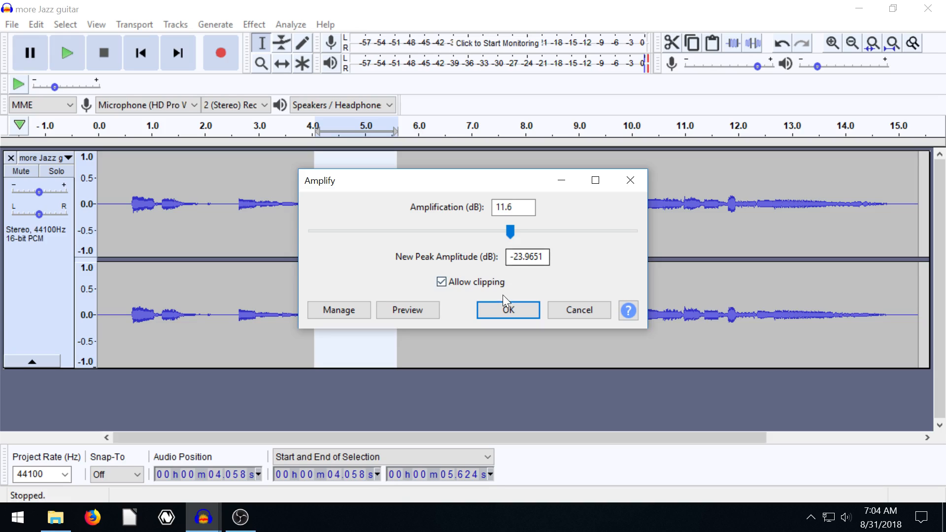
click(507, 309)
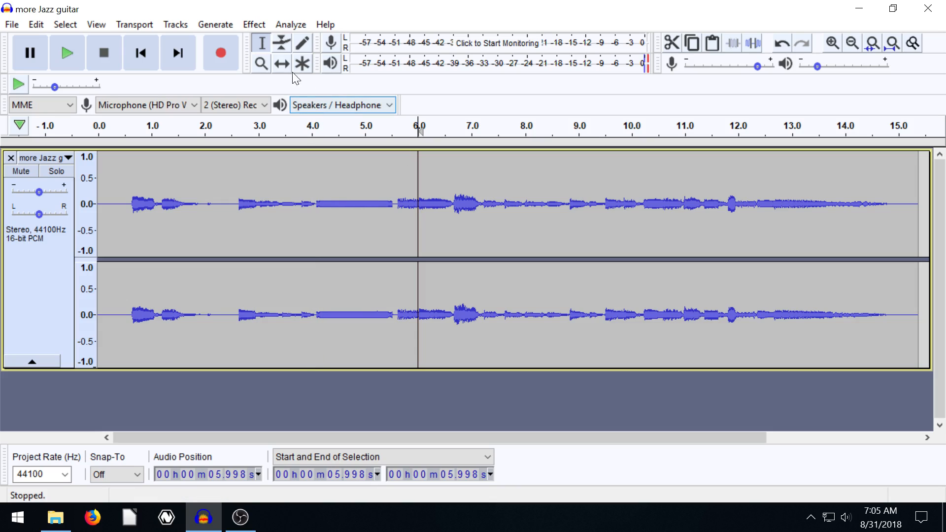
click(832, 42)
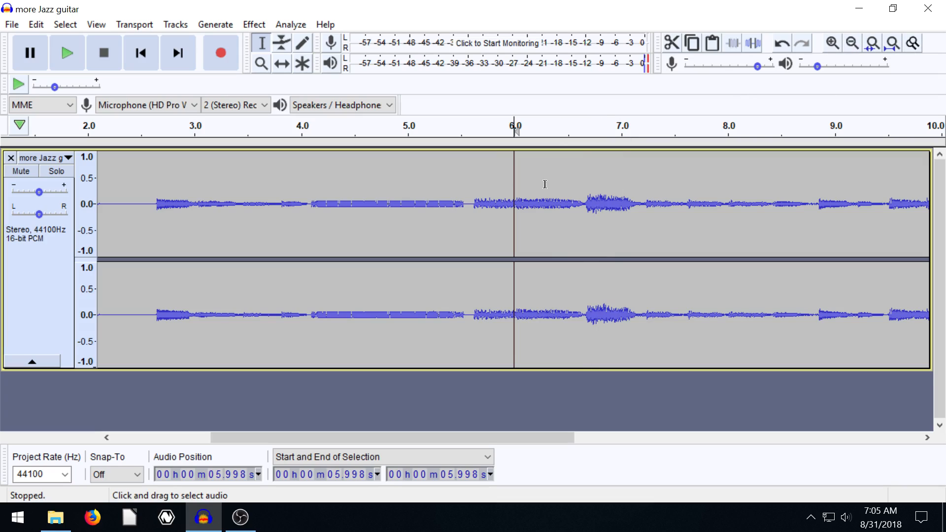
drag(292, 205, 494, 205)
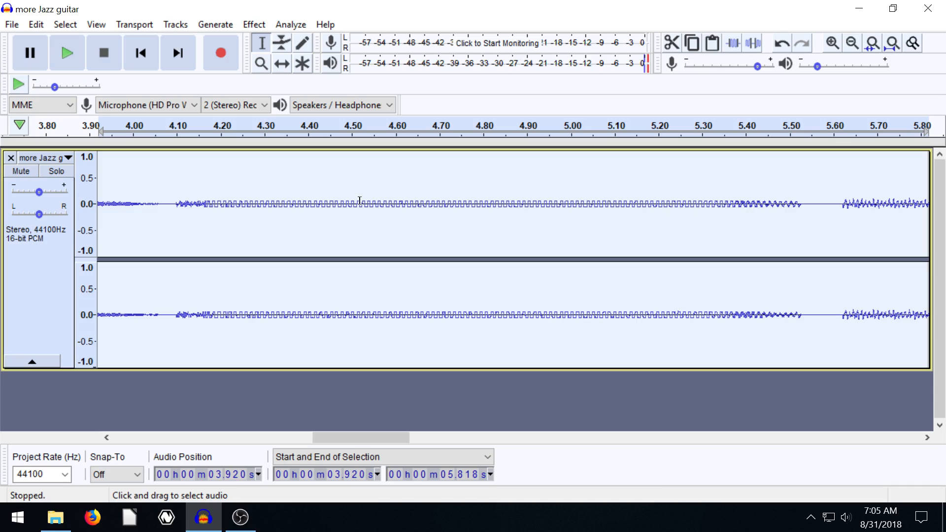
click(853, 42)
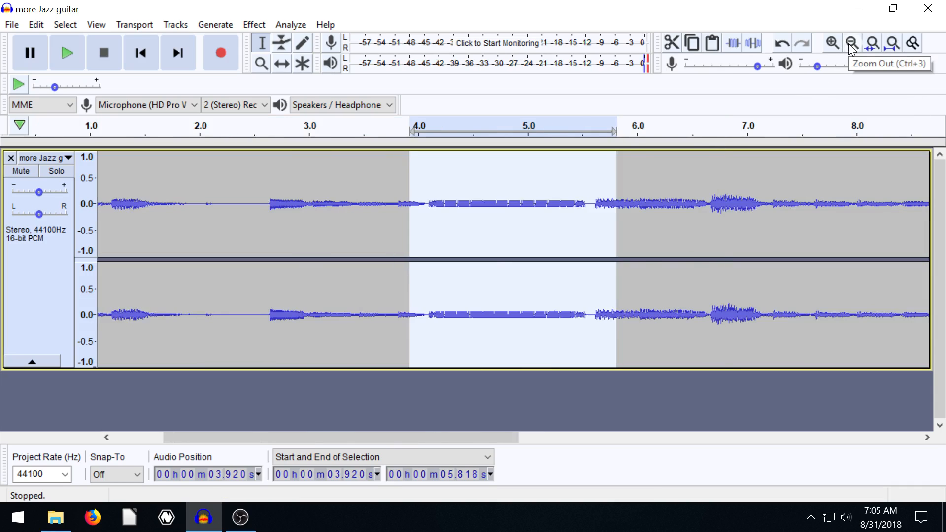
click(851, 42)
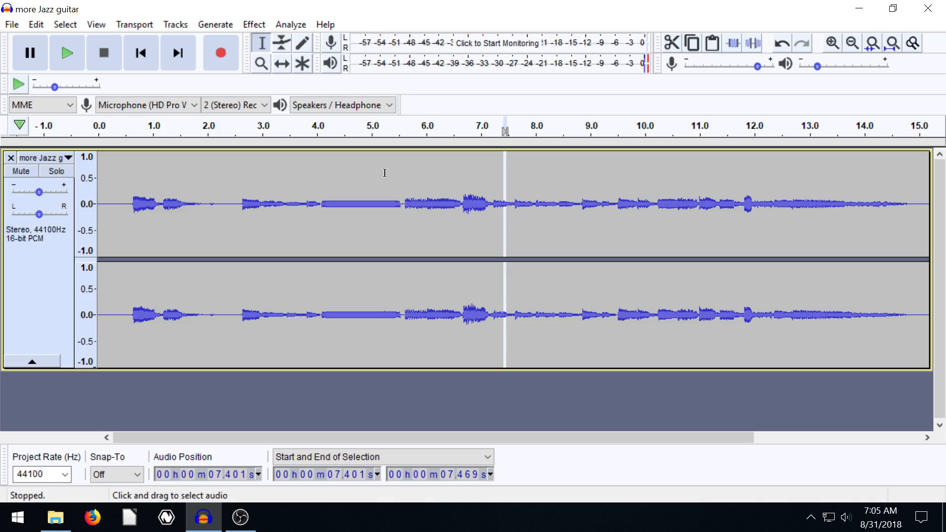
mouse_move(363, 237)
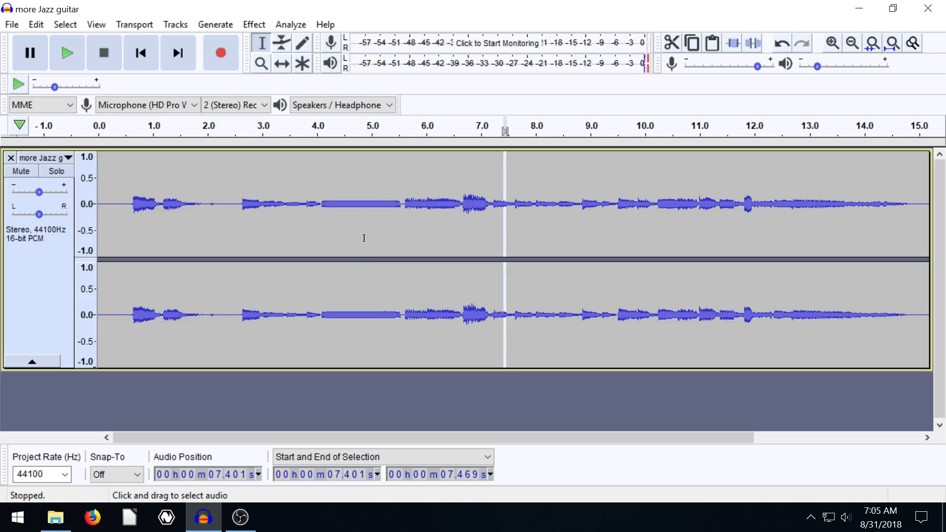
click(253, 24)
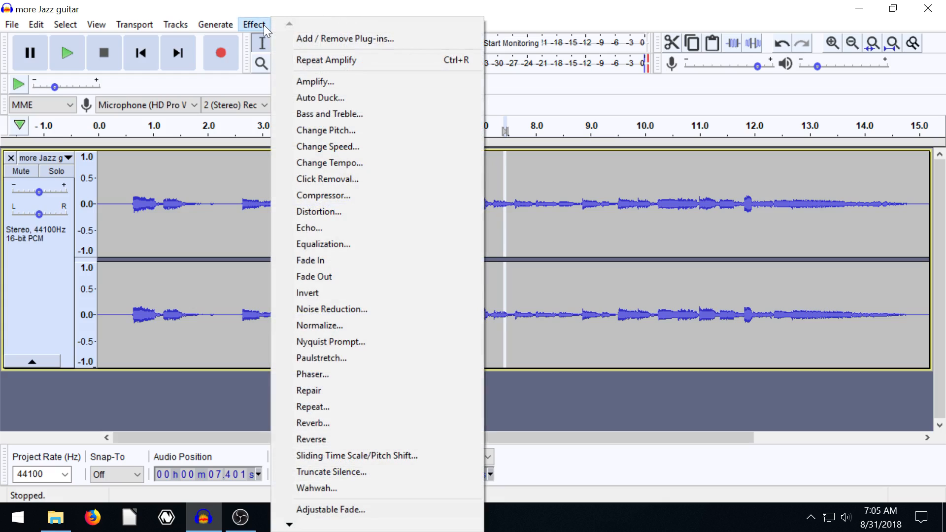
mouse_move(314, 82)
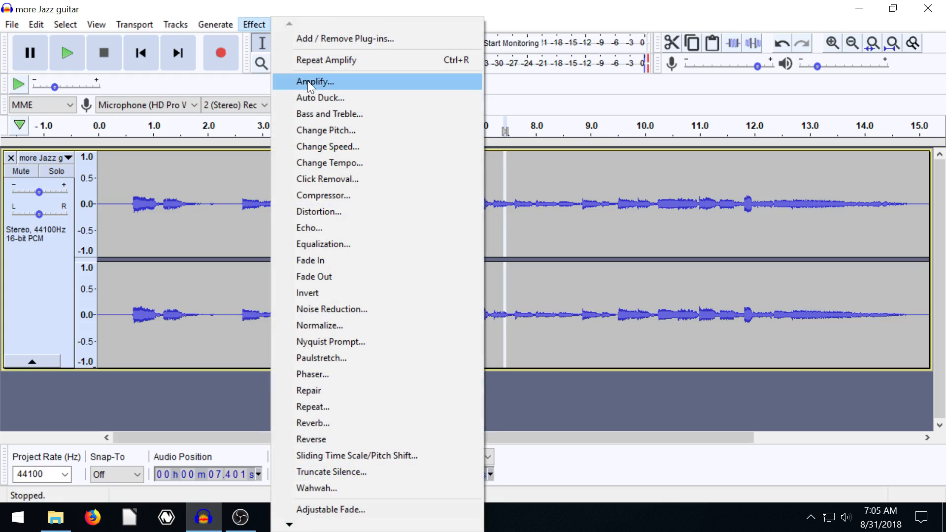
click(314, 82)
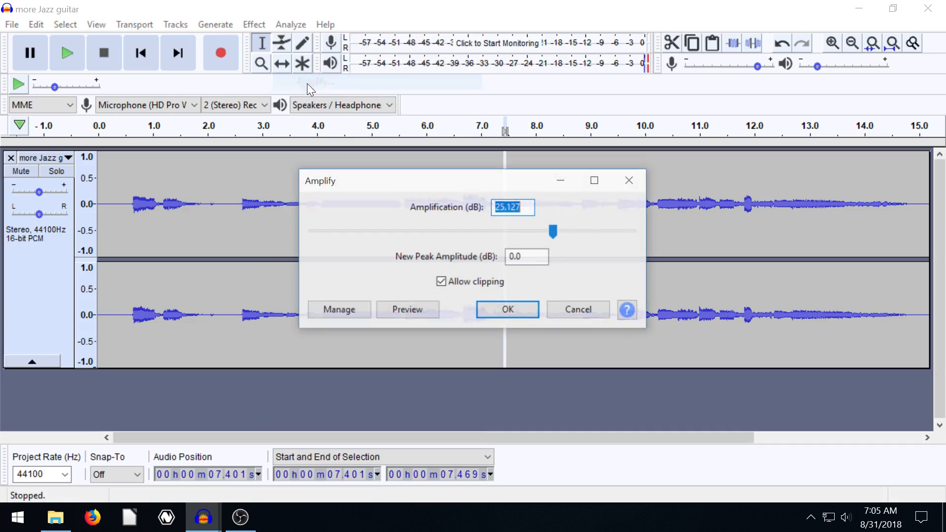
drag(552, 230, 412, 230)
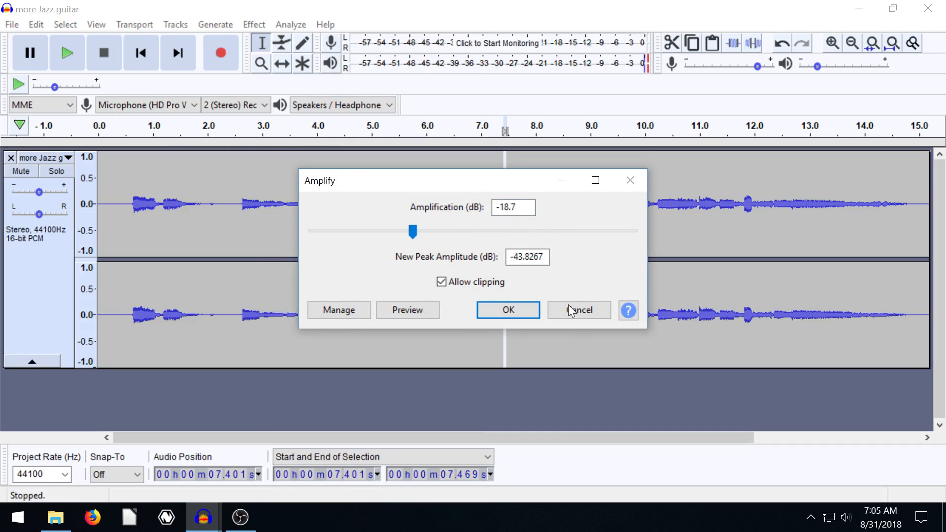
click(507, 309)
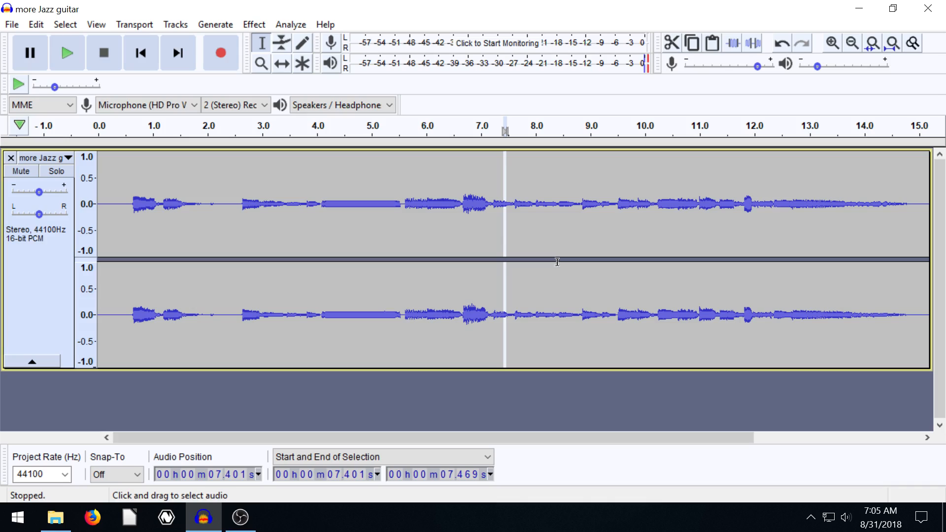
mouse_move(324, 206)
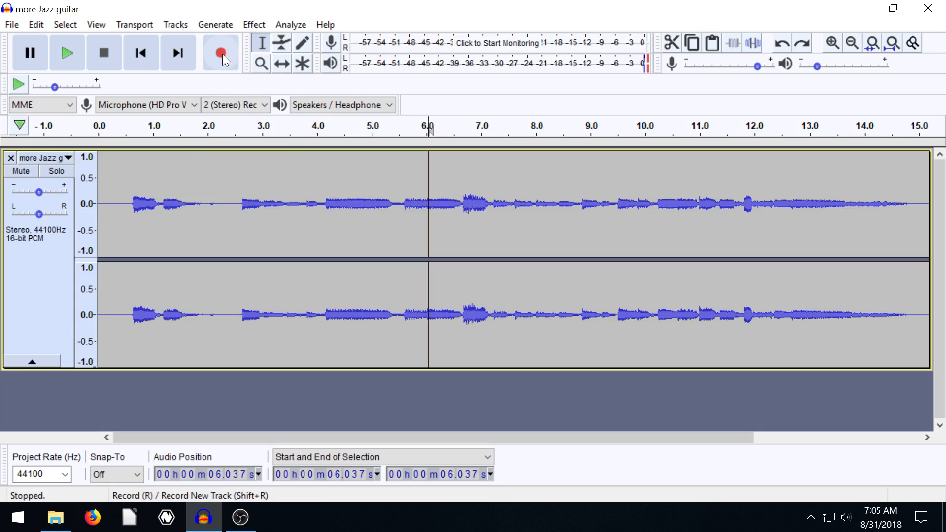
mouse_move(221, 53)
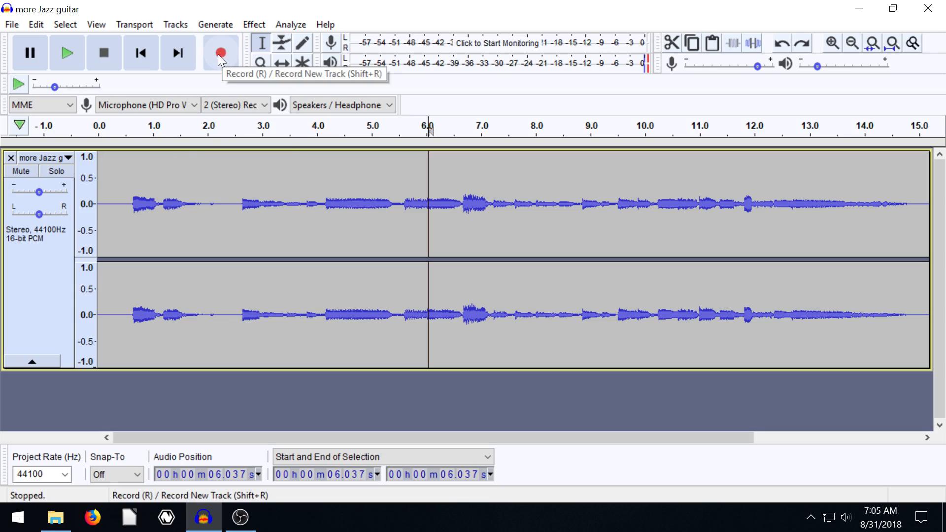
- Bring up the Effect menu with the position near 6 seconds
click(254, 24)
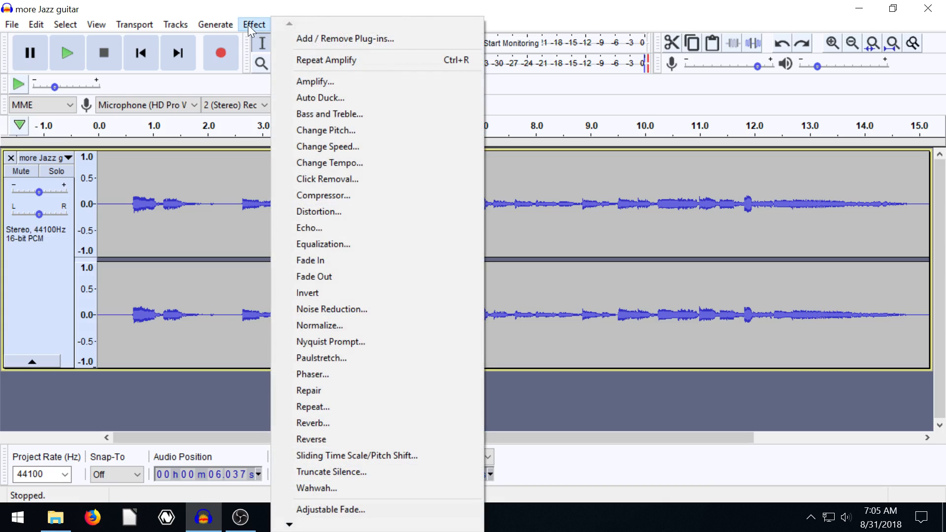